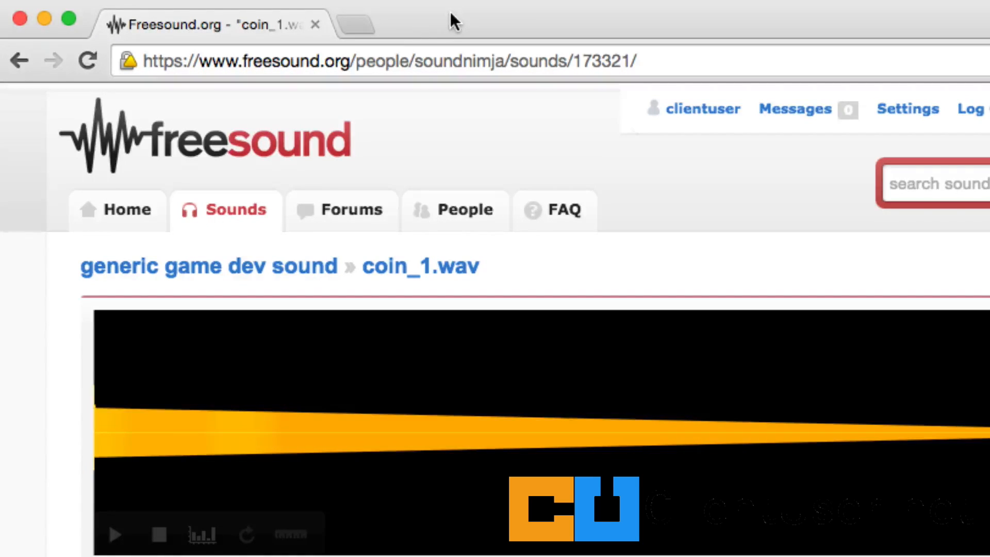
mouse_move(376, 277)
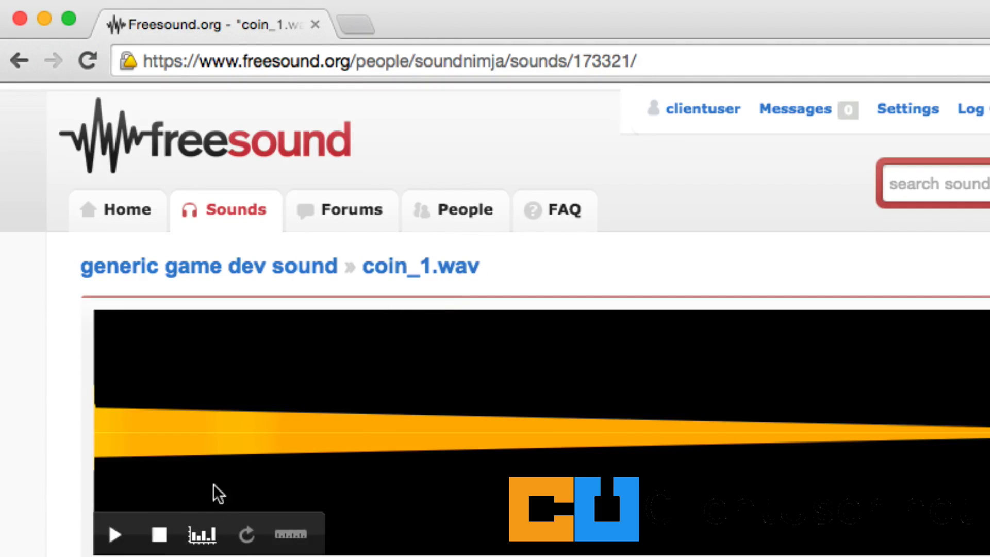
Play the coin_1.wav preview, then scroll to its download count and CC0 license.
click(114, 533)
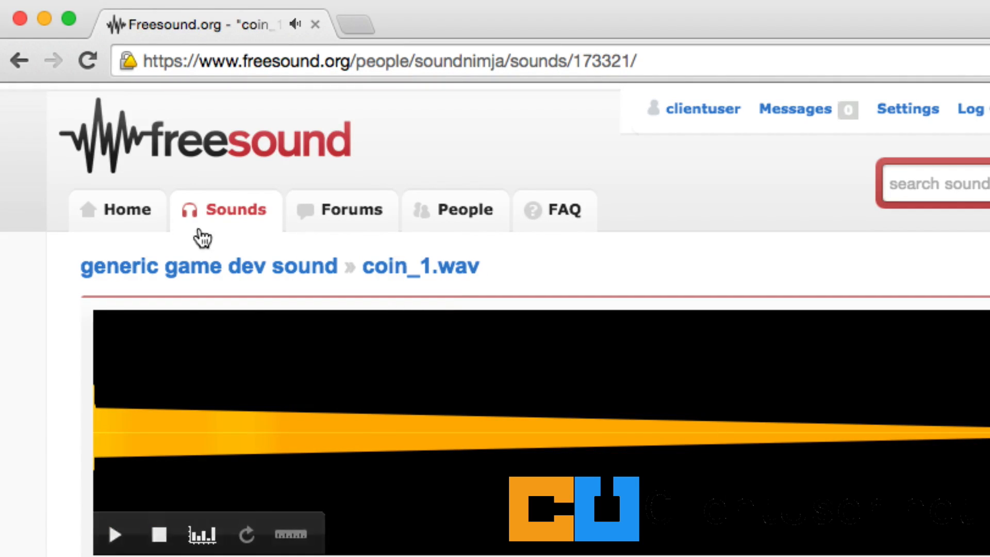
mouse_move(601, 416)
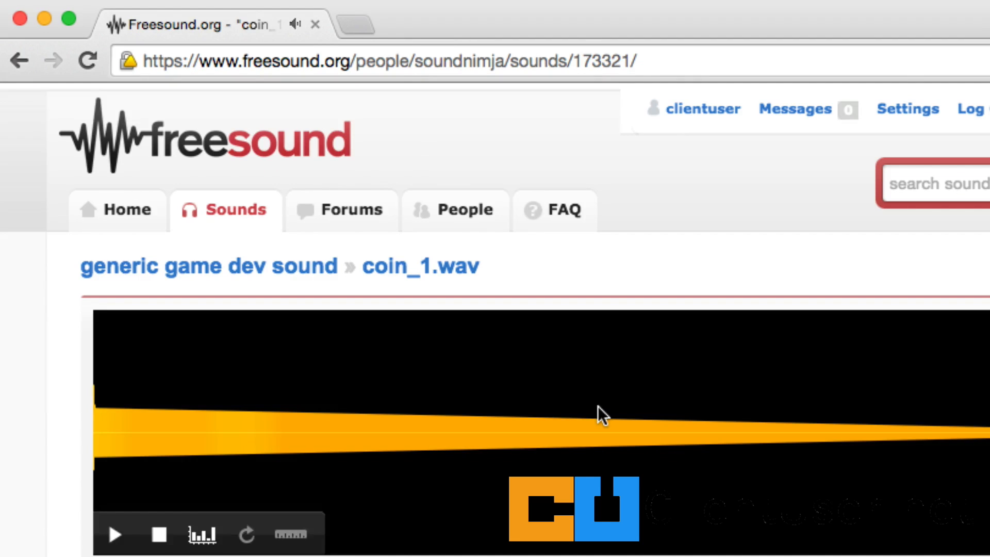
scroll(down, 3)
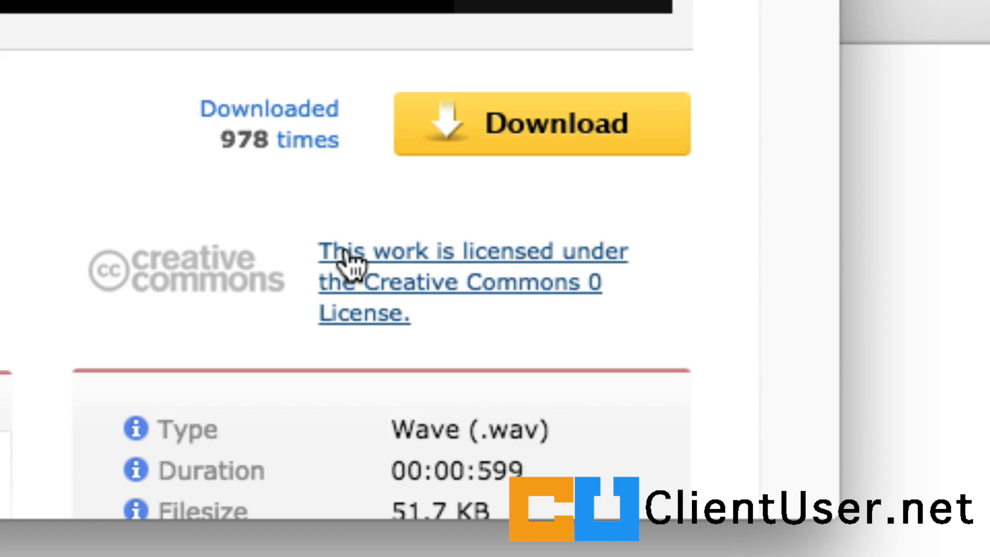
mouse_move(385, 278)
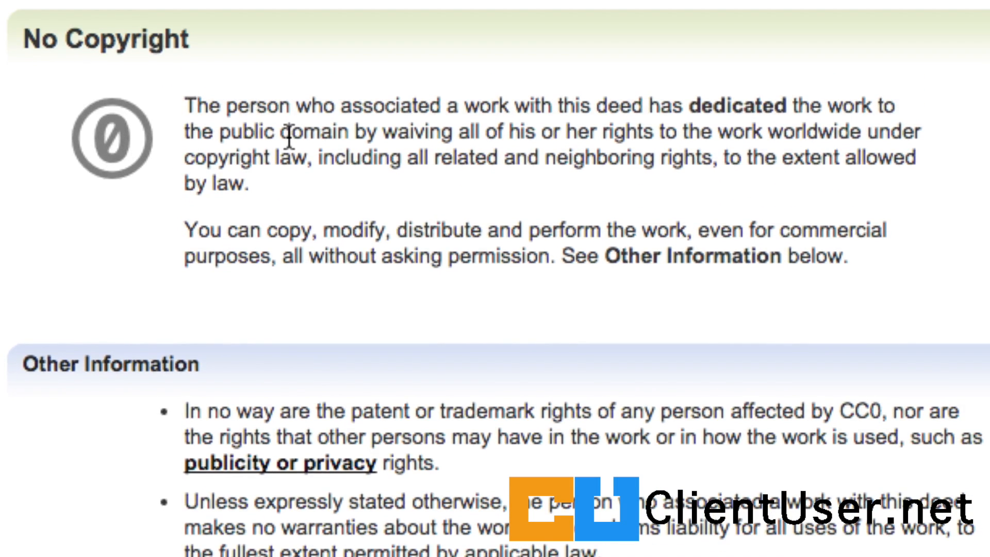
mouse_move(183, 234)
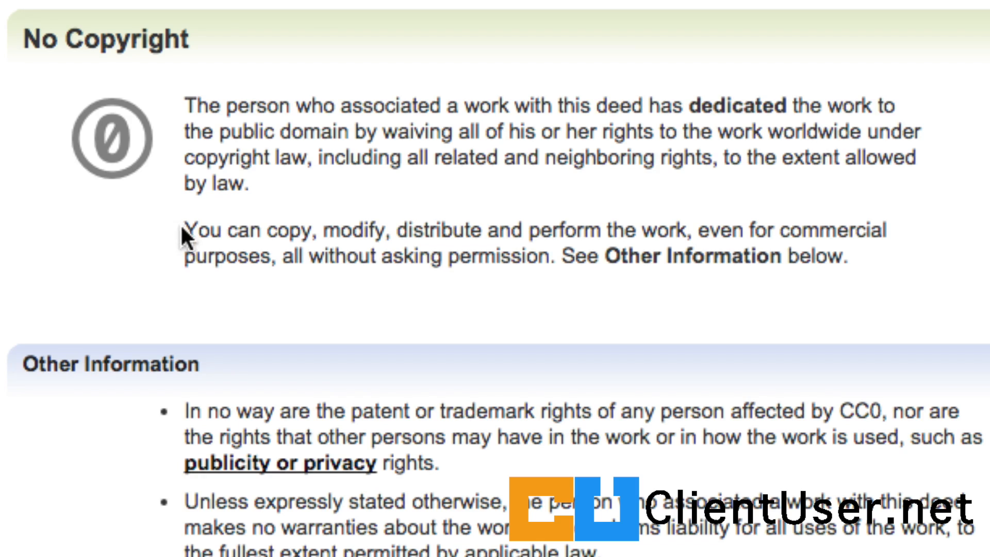
mouse_move(534, 235)
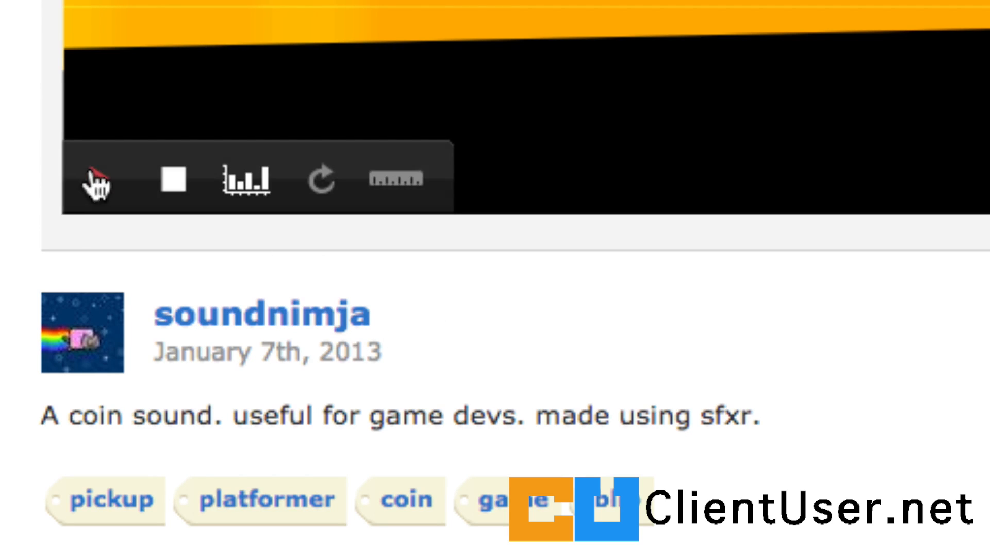
Replay coin_1.wav and scroll to its details: mono 16-bit 44.1 kHz Wave, 51.7 KB.
click(94, 180)
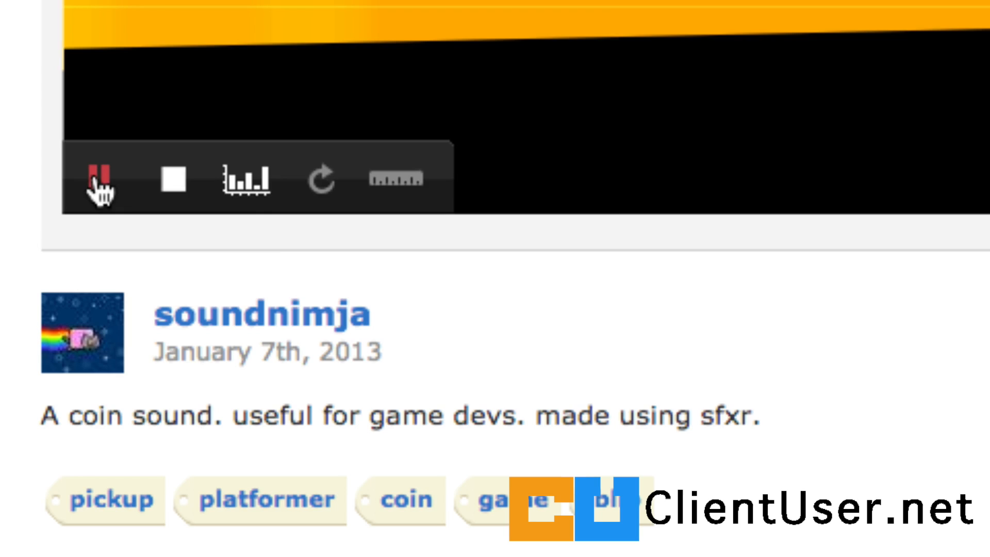
click(99, 180)
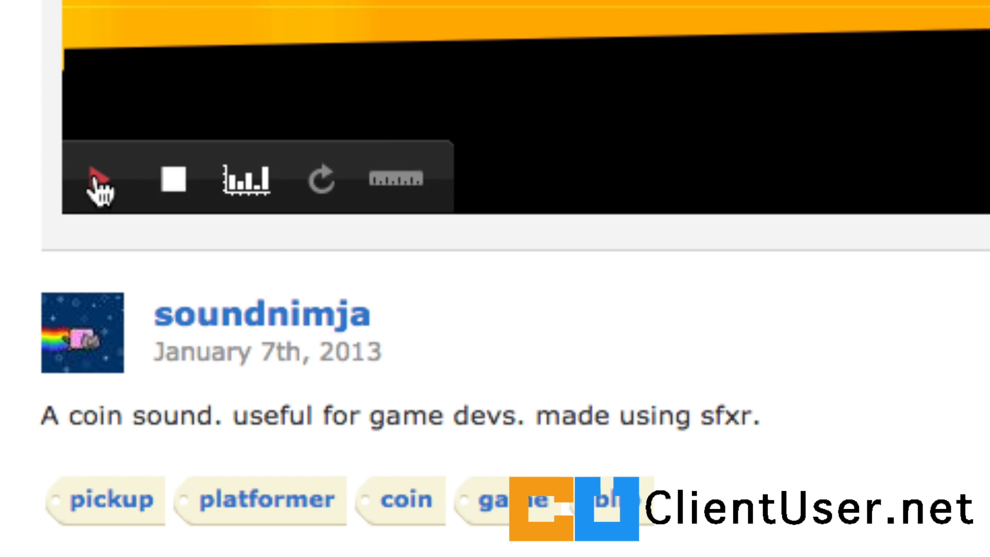
mouse_move(101, 189)
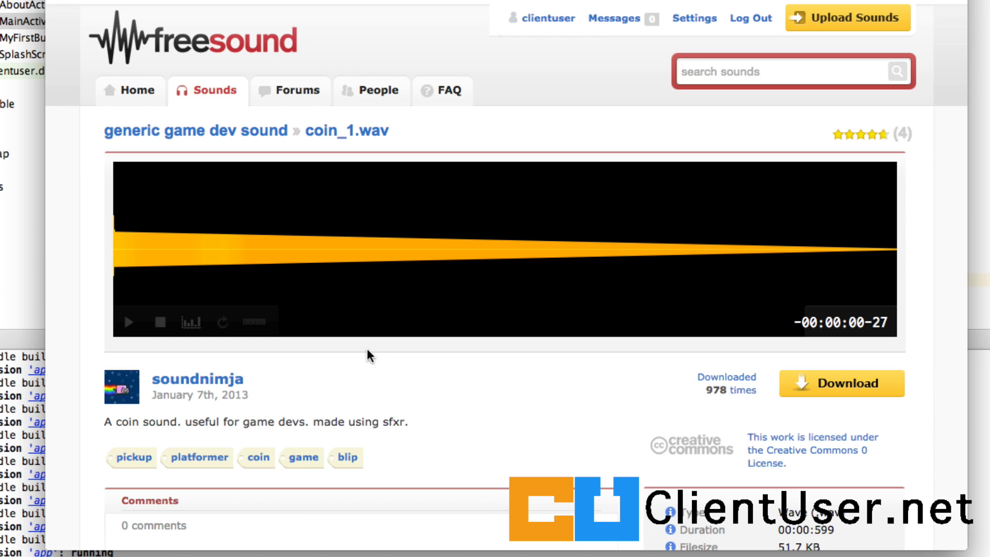
scroll(down, 3)
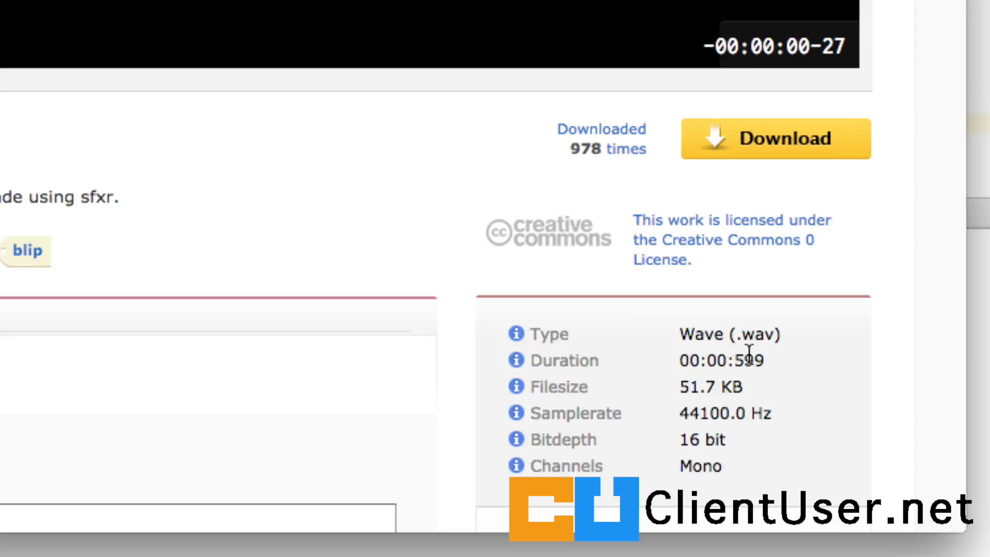
scroll(down, 3)
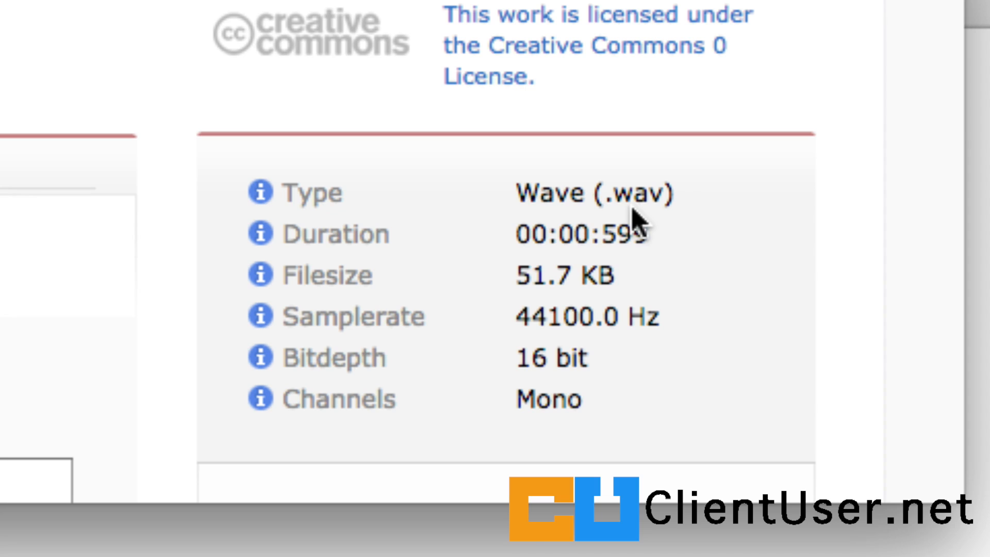
mouse_move(634, 212)
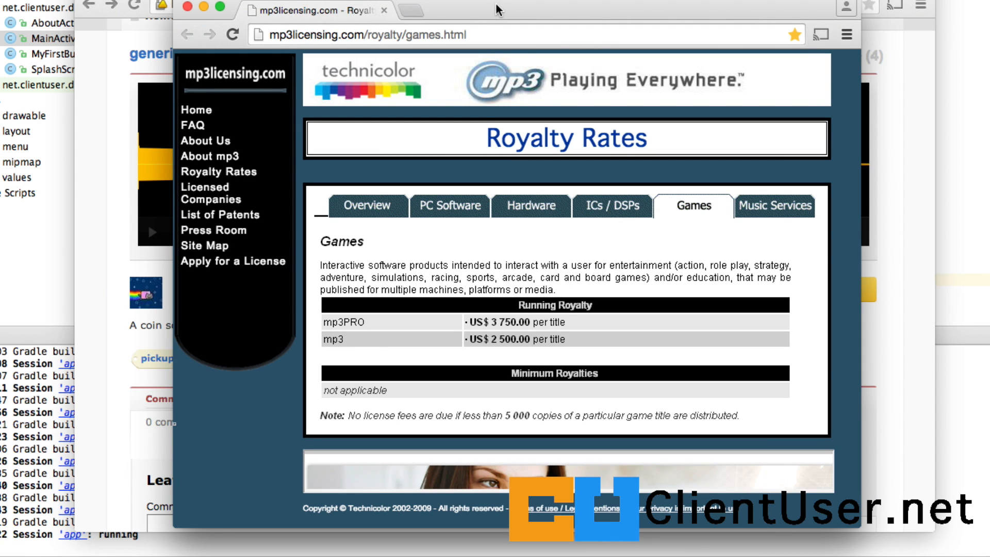
mouse_move(456, 280)
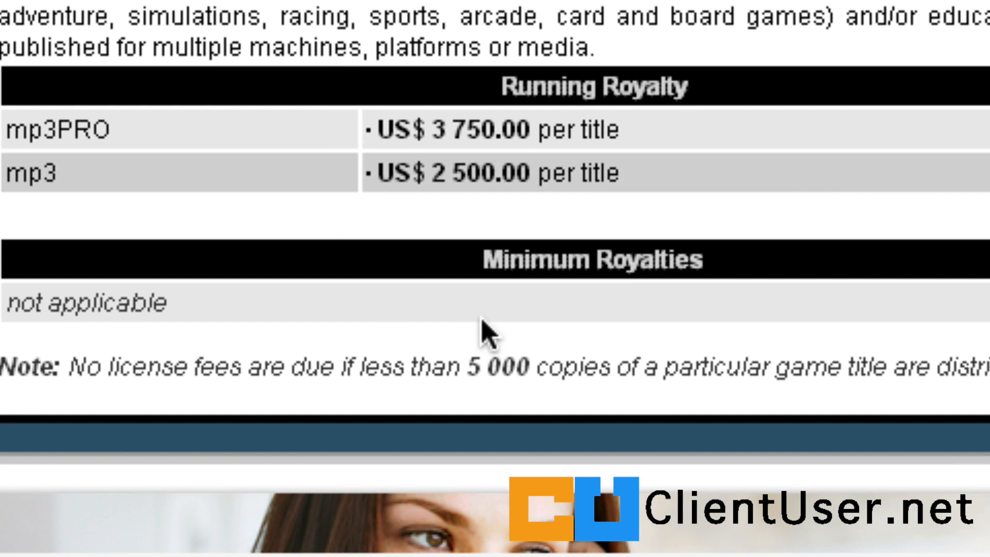
mouse_move(459, 383)
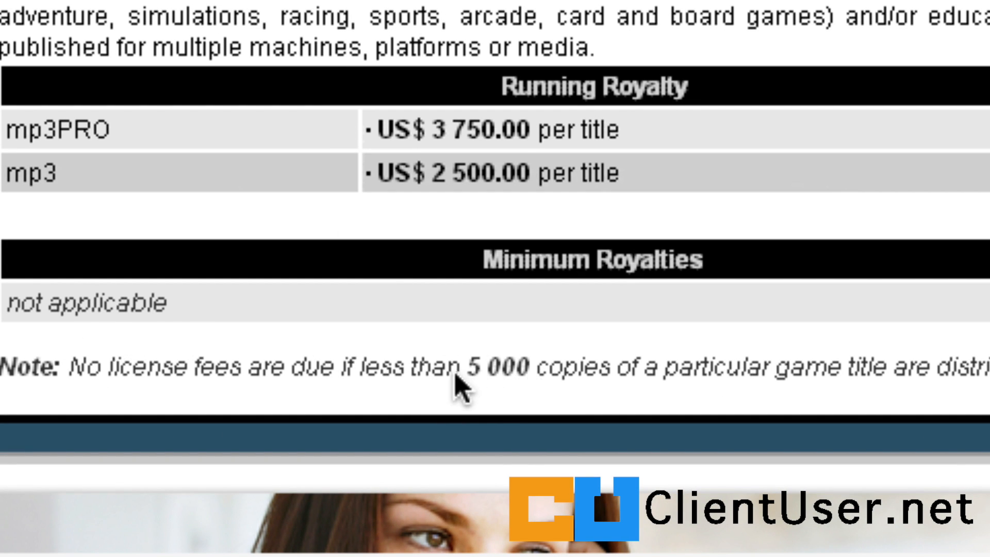
mouse_move(459, 388)
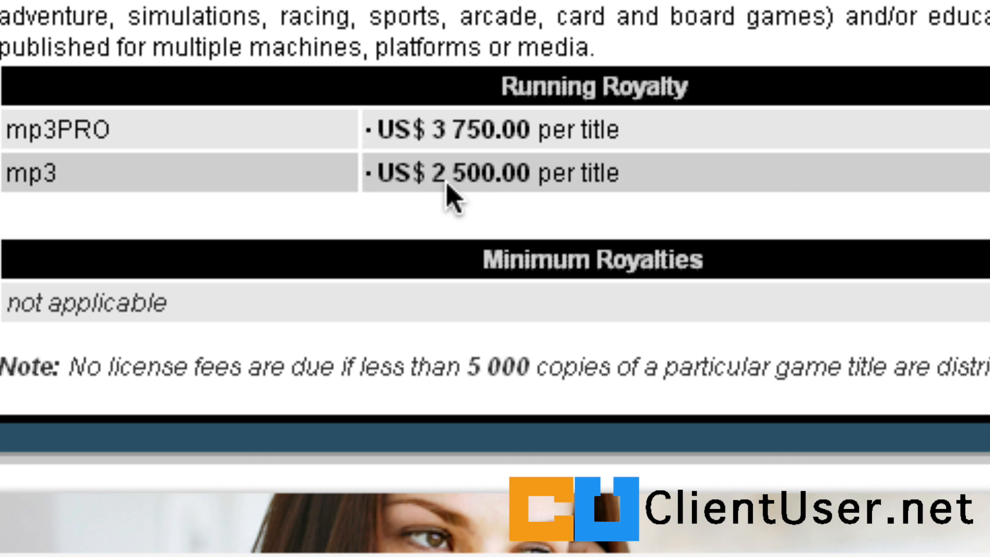
mouse_move(561, 193)
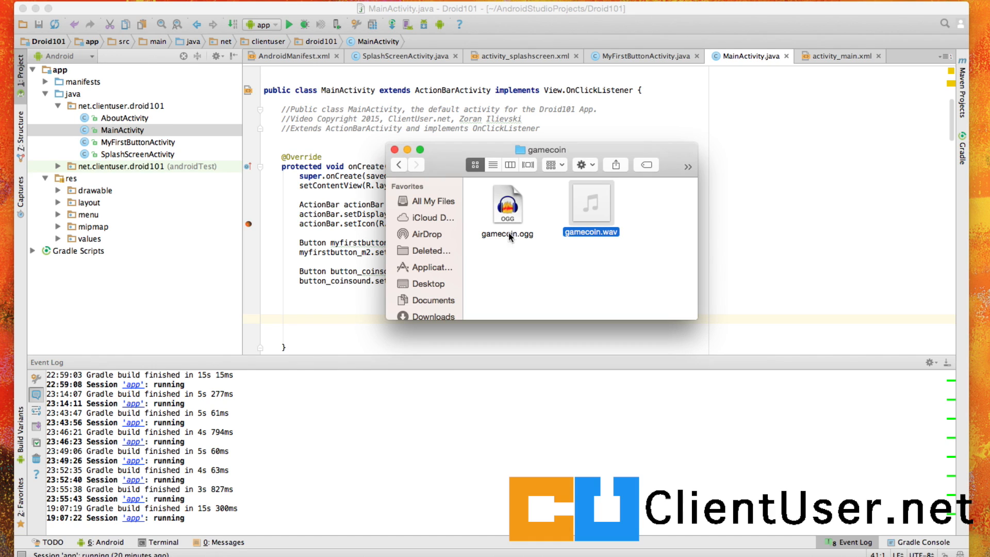
mouse_move(584, 233)
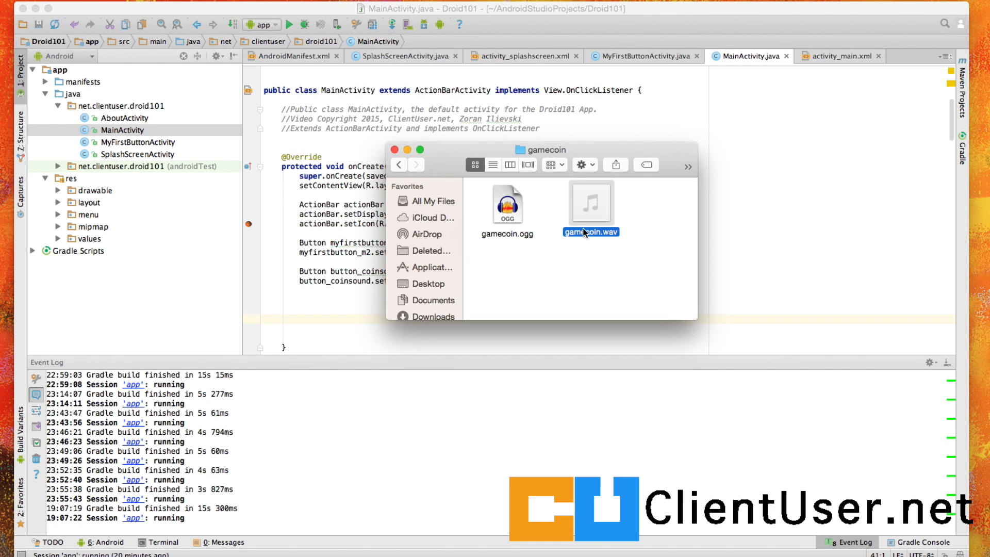
mouse_move(520, 242)
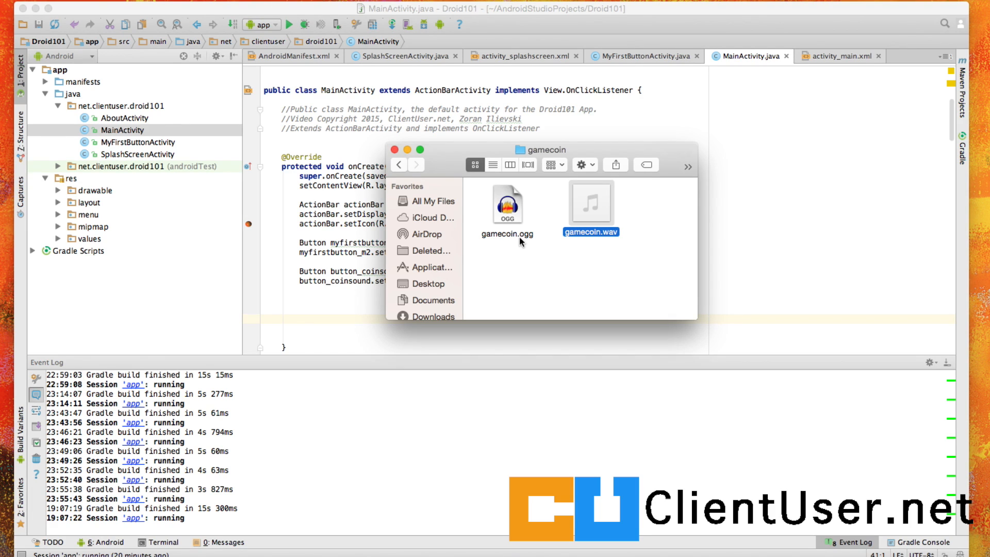
mouse_move(512, 217)
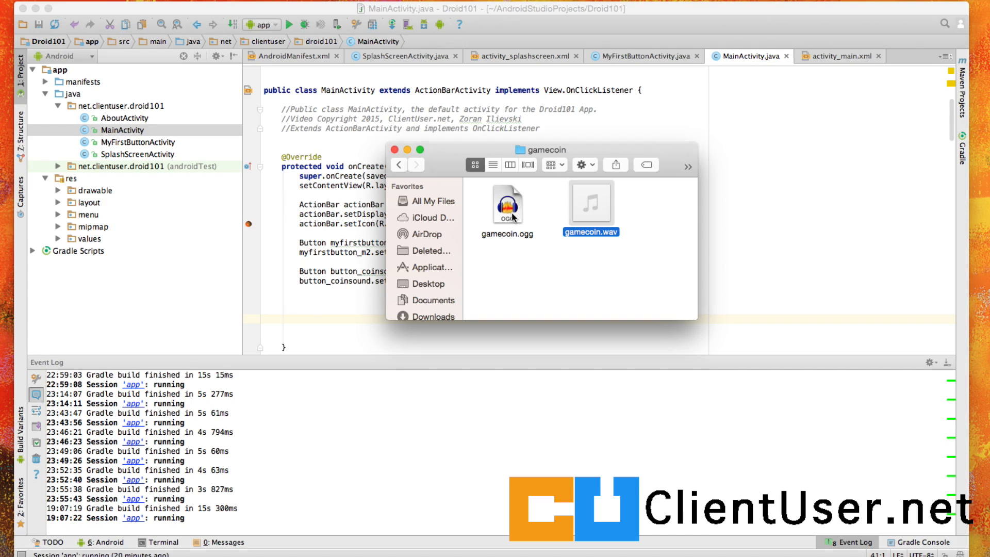
Open gamecoin.wav in Audacity, dismiss the welcome window, and open the Edit menu.
click(506, 203)
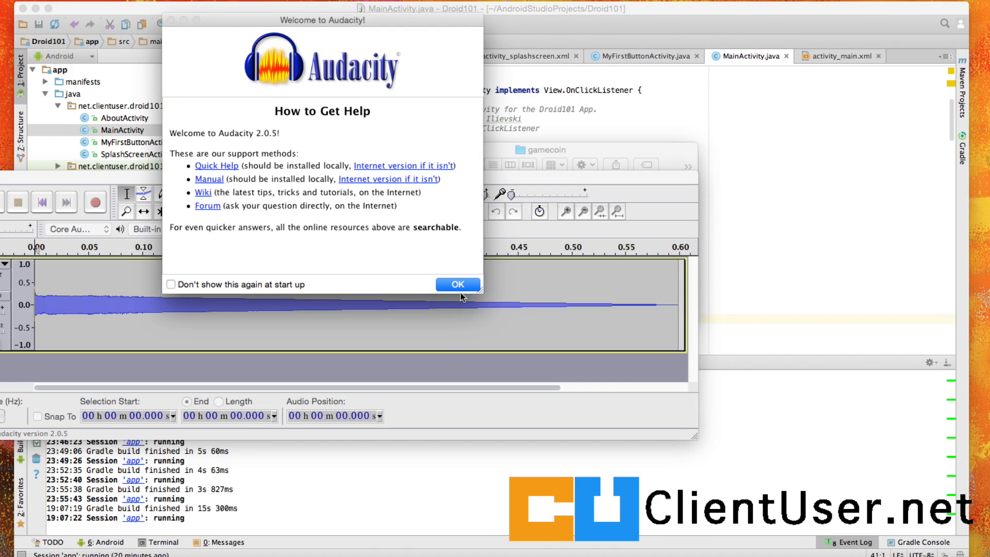
click(458, 284)
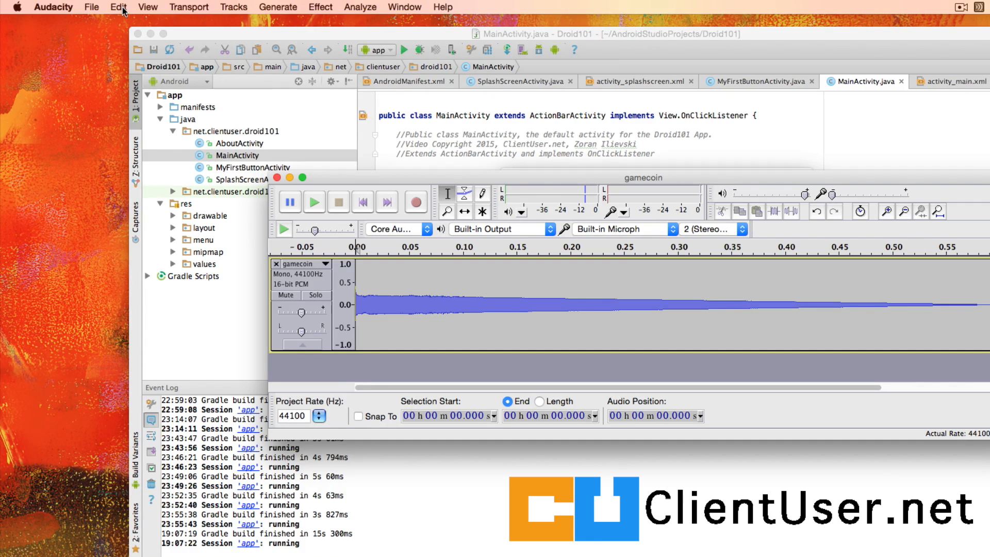
click(118, 7)
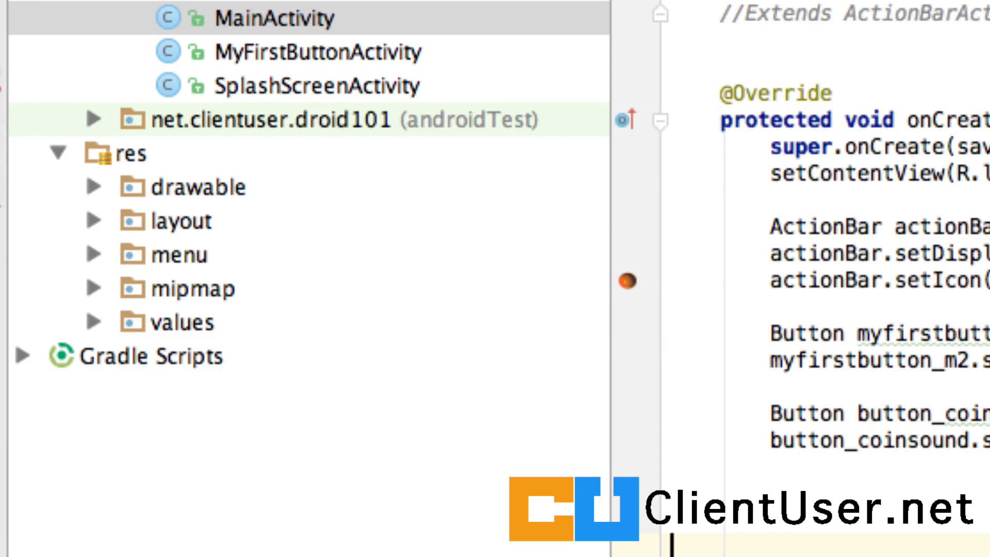
mouse_move(217, 103)
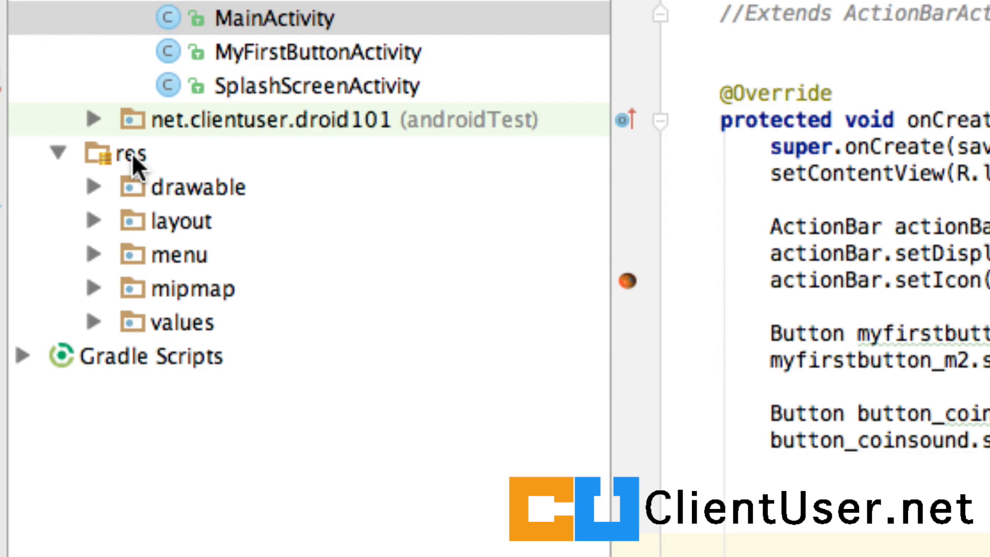
Create a raw resource directory under res, then collapse the res folder.
right_click(127, 152)
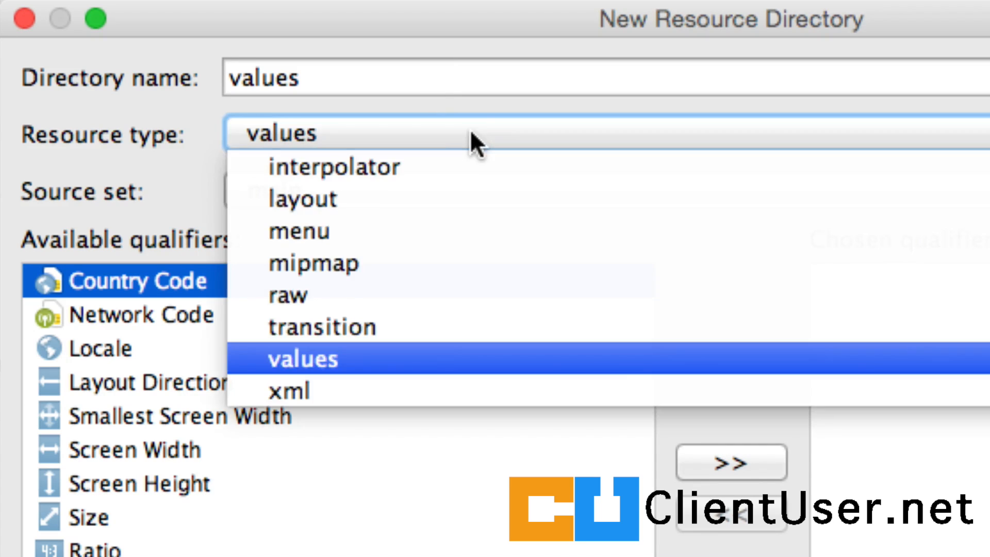
click(287, 295)
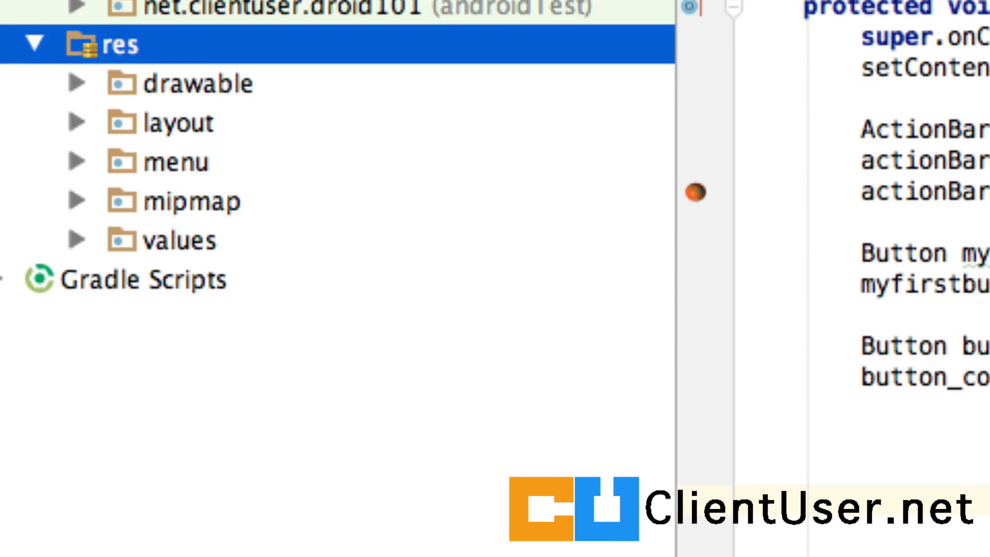
click(36, 45)
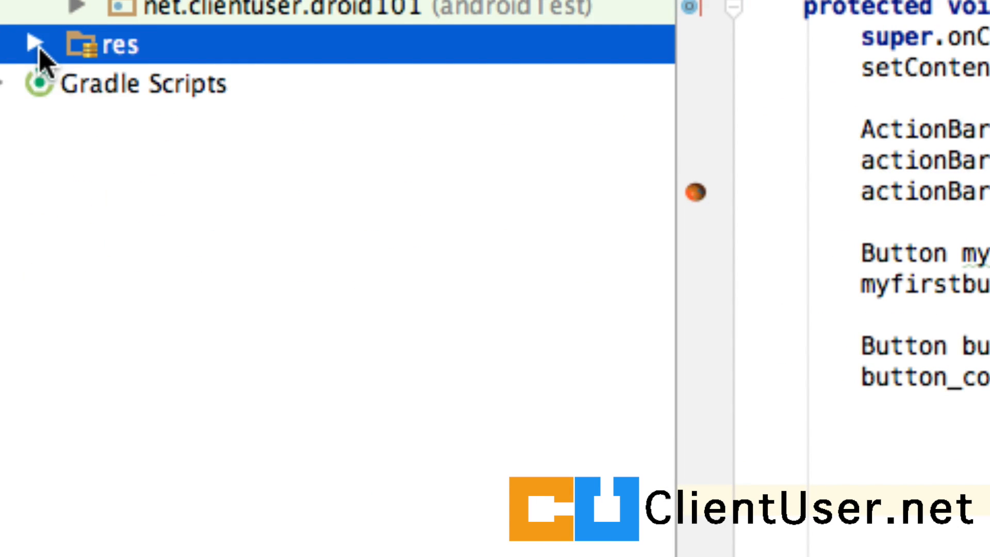
click(35, 45)
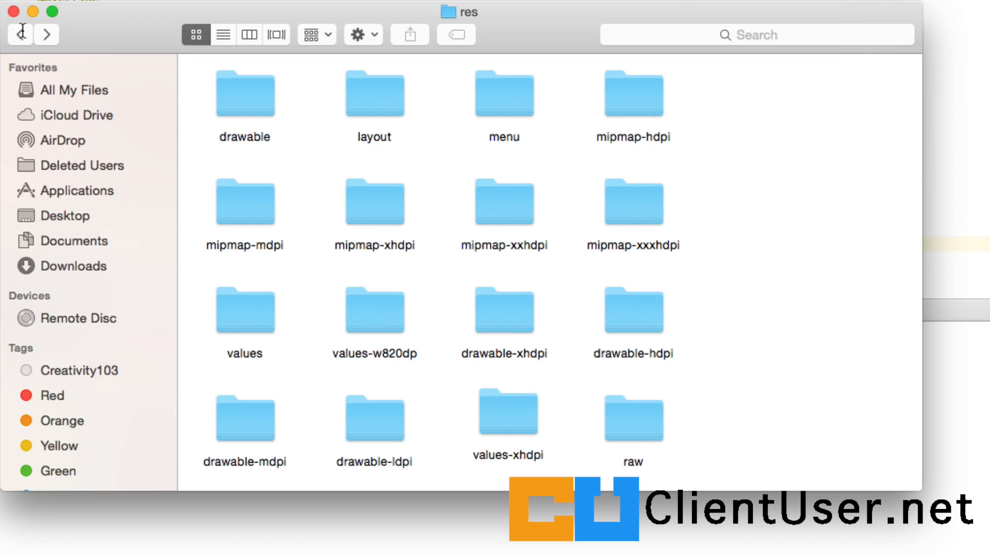
mouse_move(635, 432)
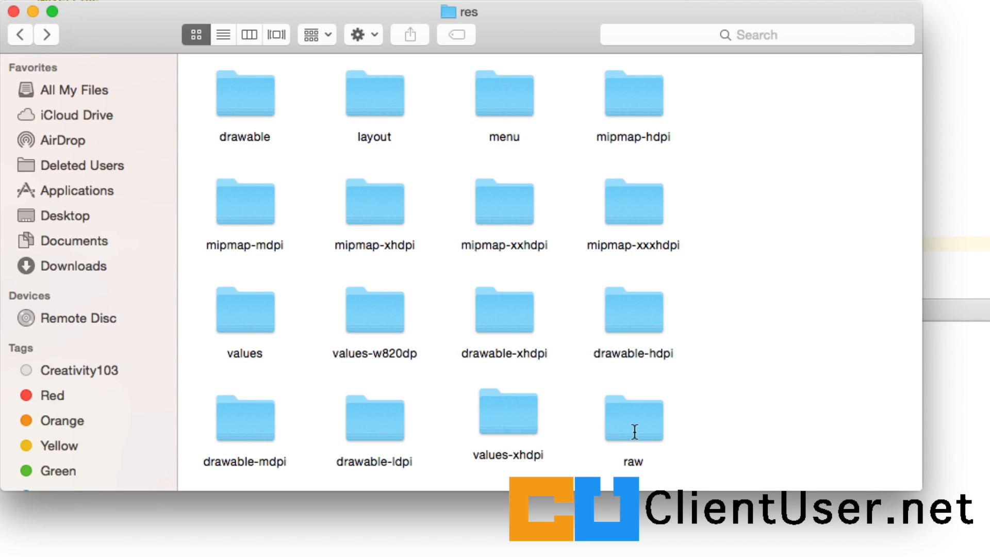
Open the project's raw folder in Finder and paste gamecoin.ogg into it.
double_click(633, 418)
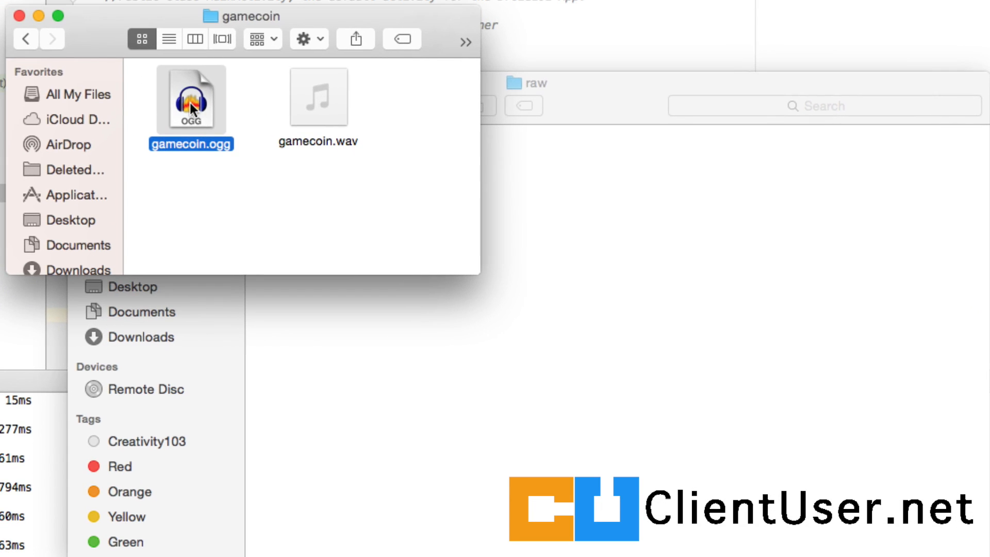
right_click(191, 98)
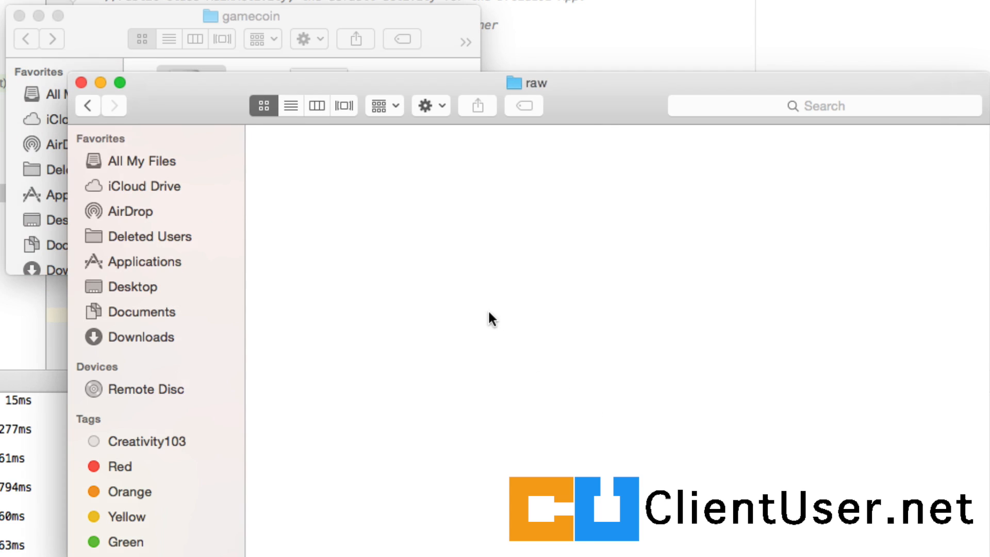
right_click(491, 317)
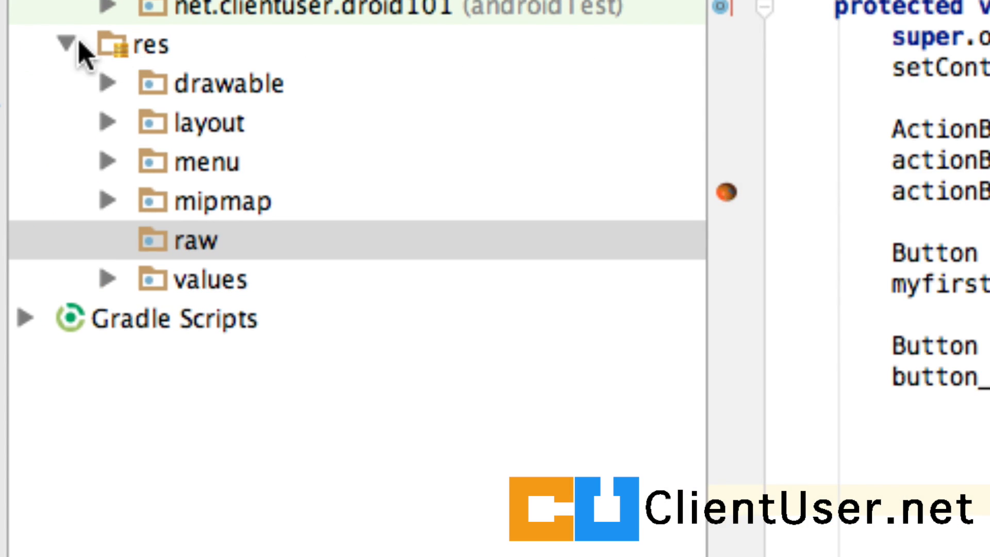
Expand res in the Project panel to reveal the new raw folder.
click(107, 239)
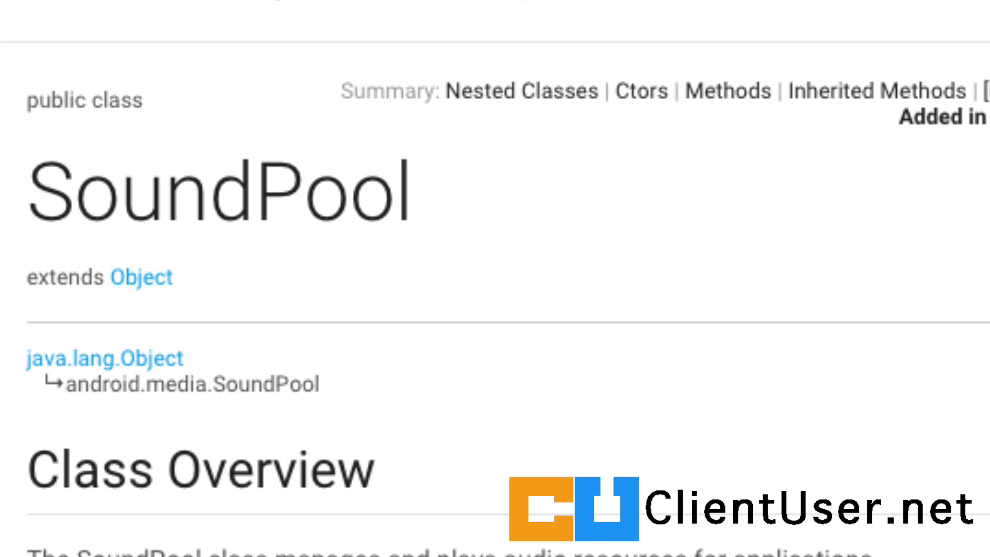
Scroll through the SoundPool Class Overview on the Android Developers reference page.
scroll(up, 3)
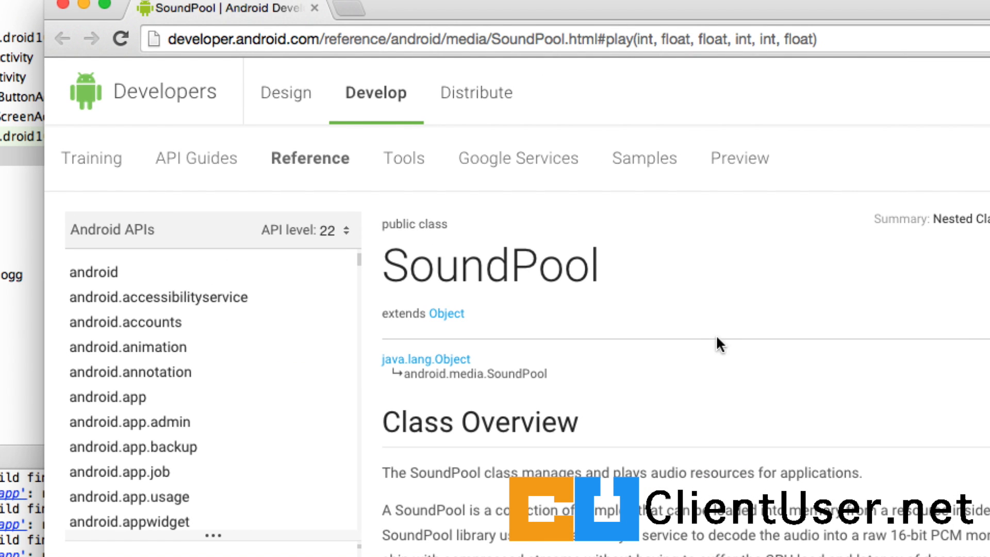
scroll(down, 3)
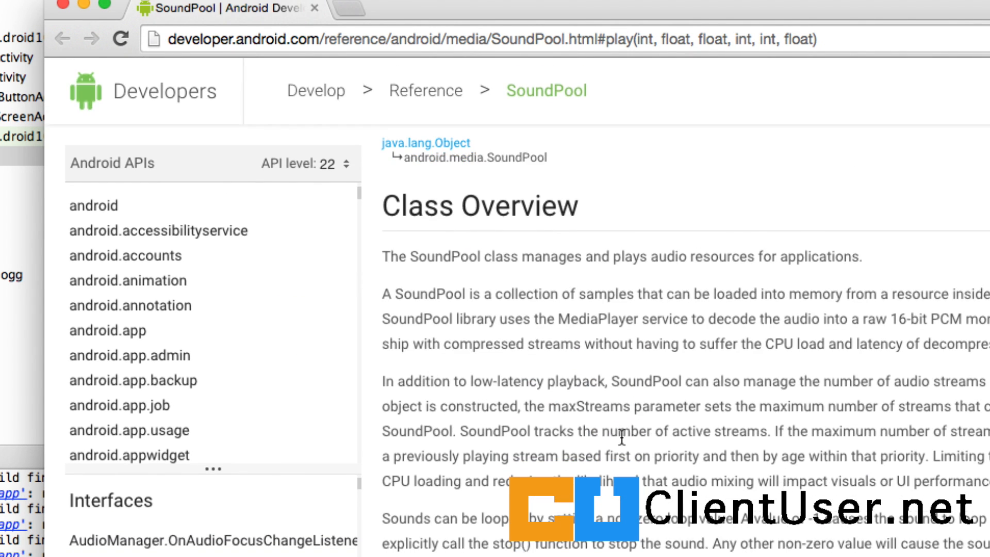
scroll(up, 3)
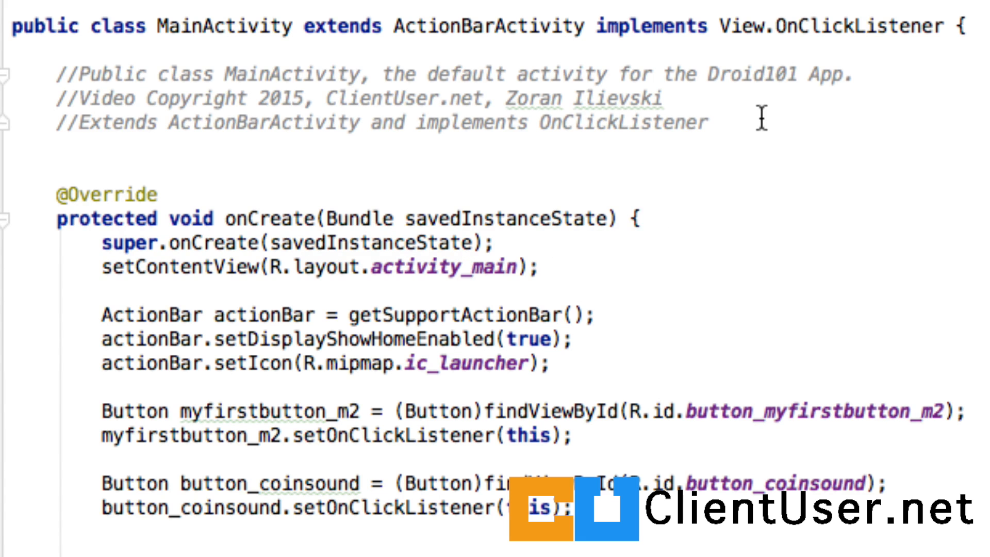
Declare a SoundPool field named soundPool using the autocomplete suggestion.
text(Sou)
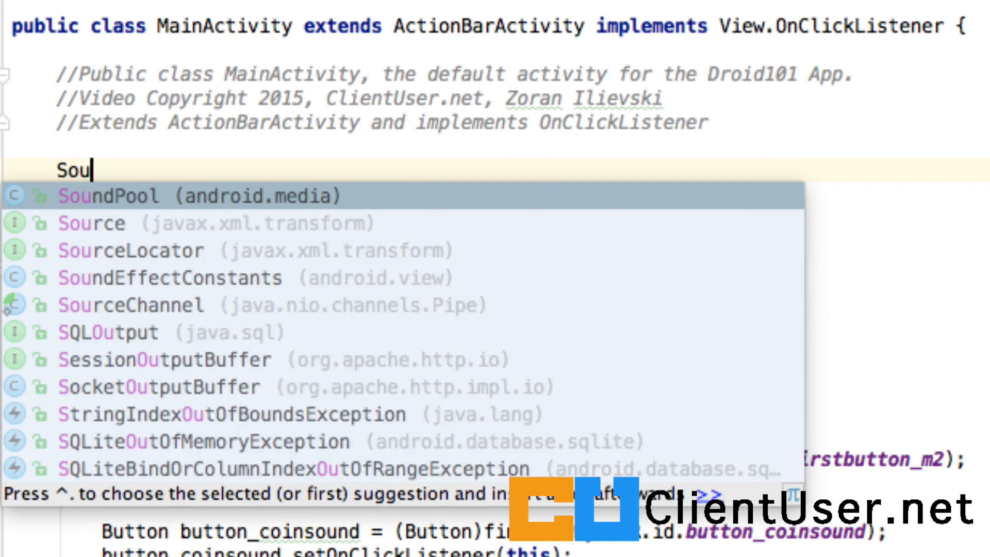
click(111, 194)
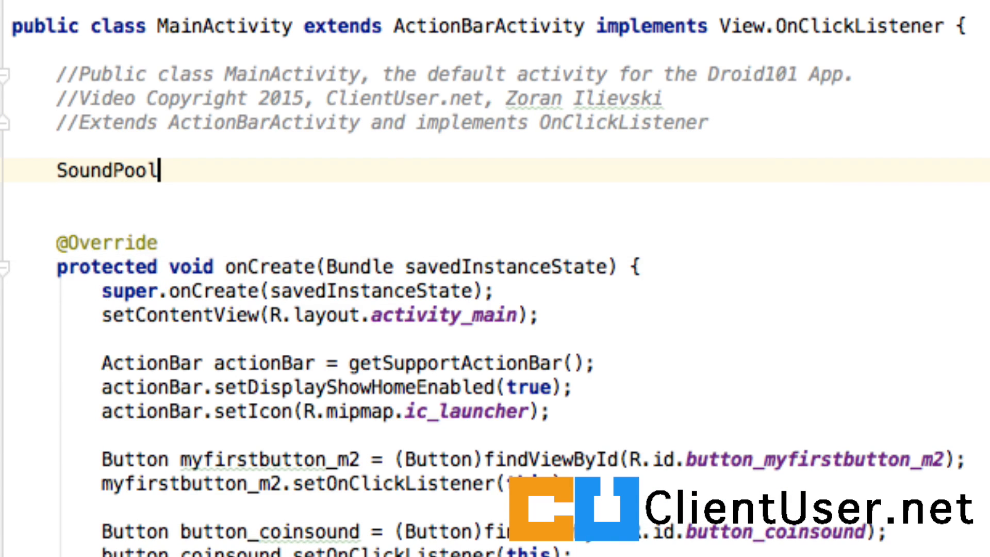
text(s)
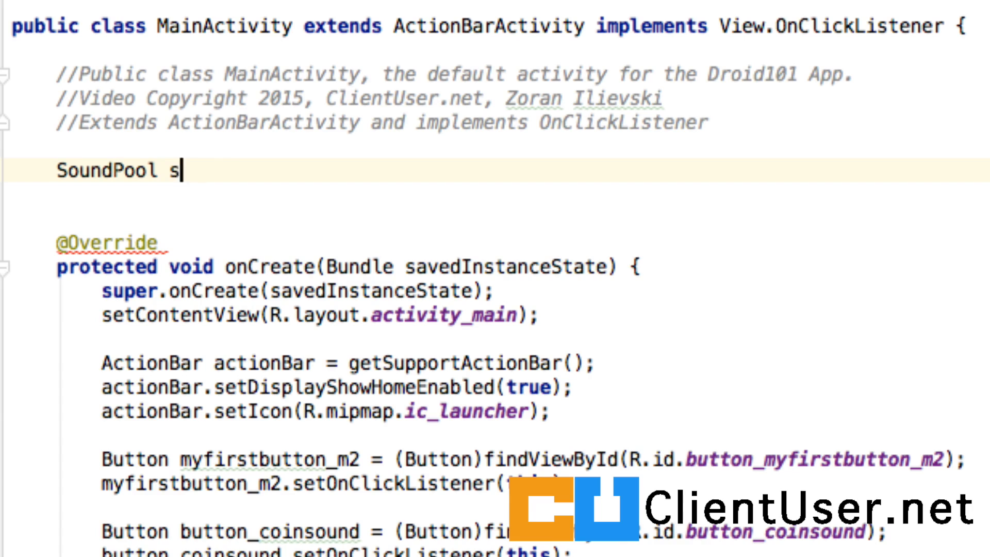
text(oundpool)
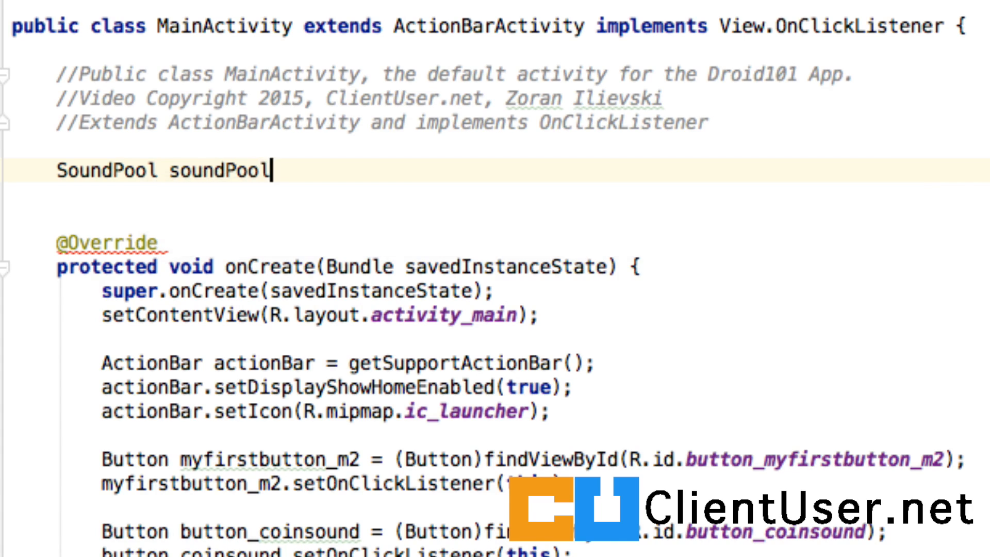
text(;)
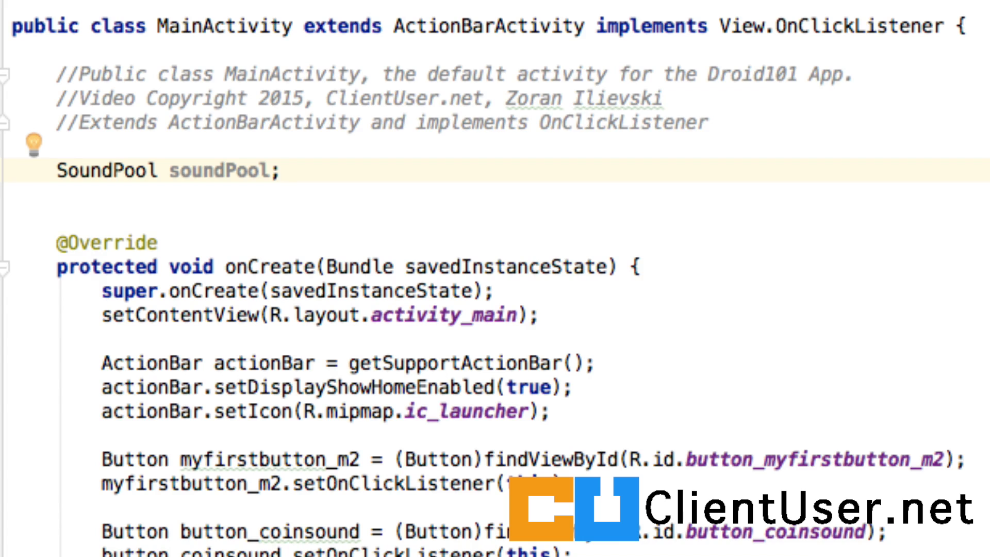
Add a SoundPool.Builder soundPoolBuilder field and start an AudioAttributes declaration.
scroll(down, 3)
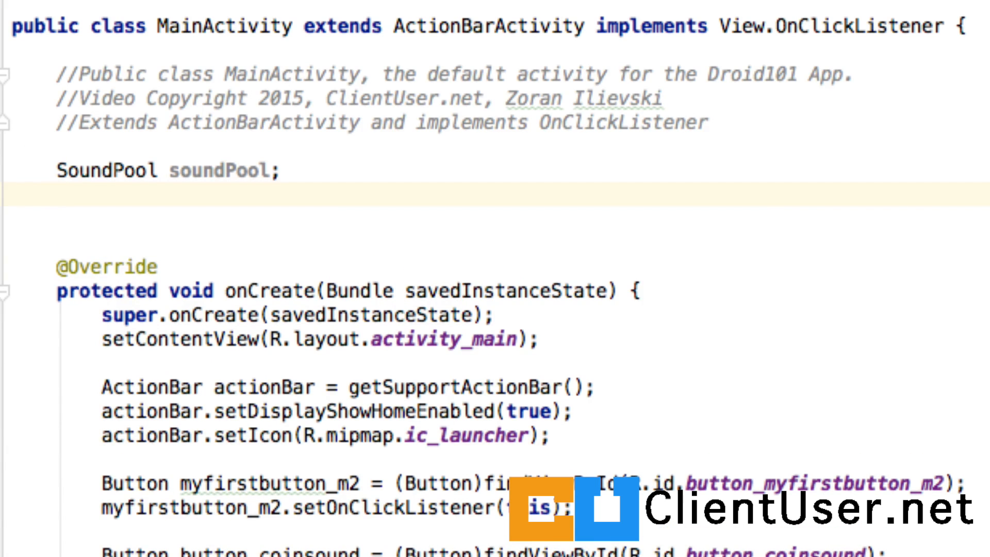
text(SoundPool.Builder soun)
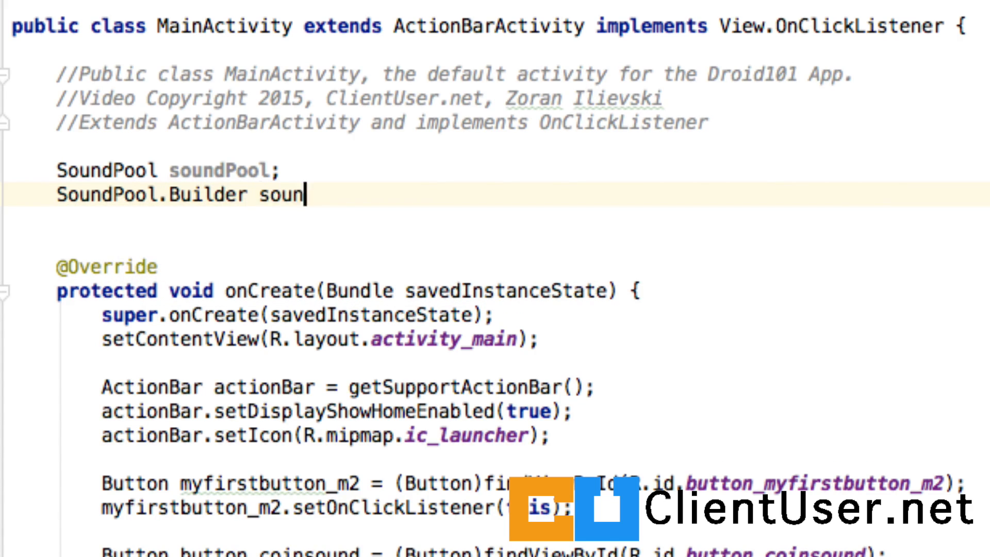
text(dPool)
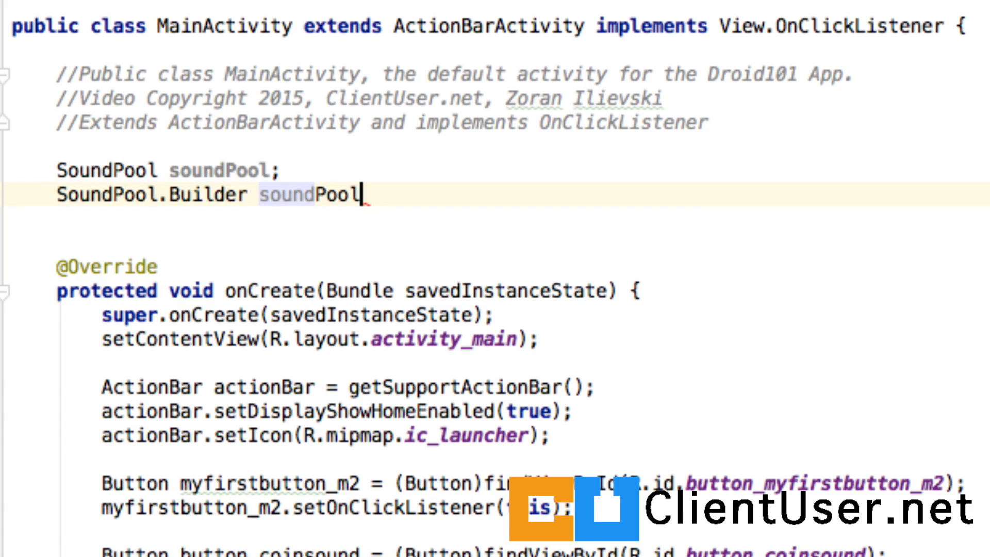
text(Builder)
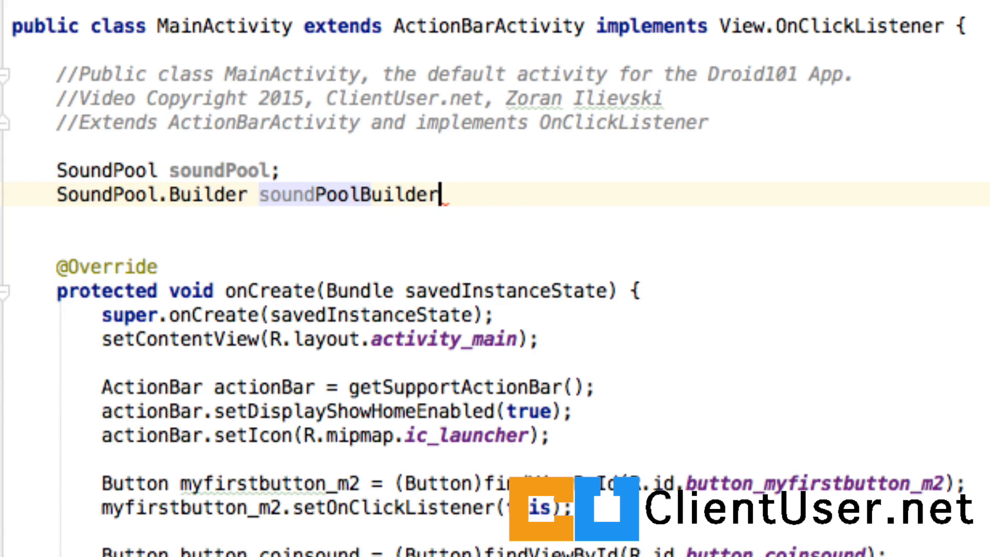
text(;)
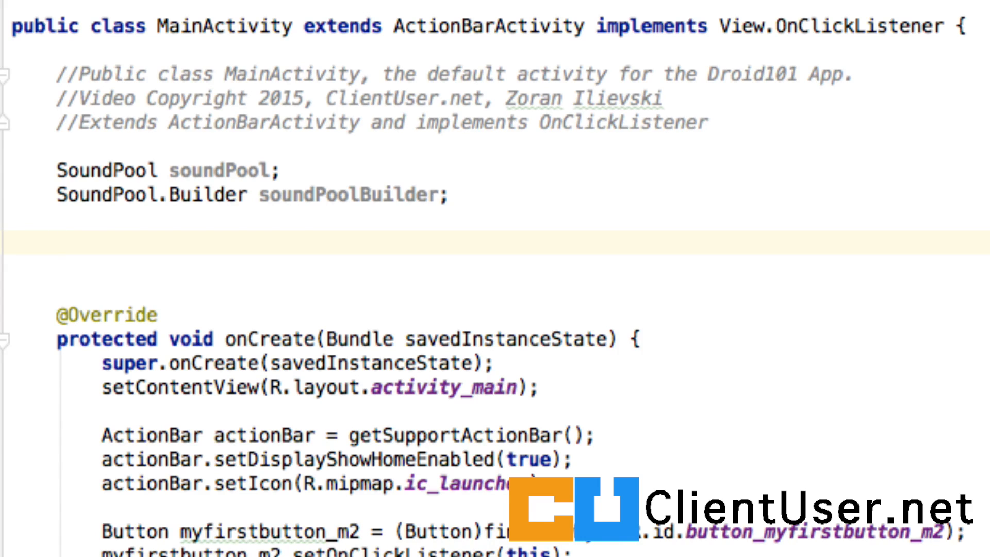
text(AudioAttributes)
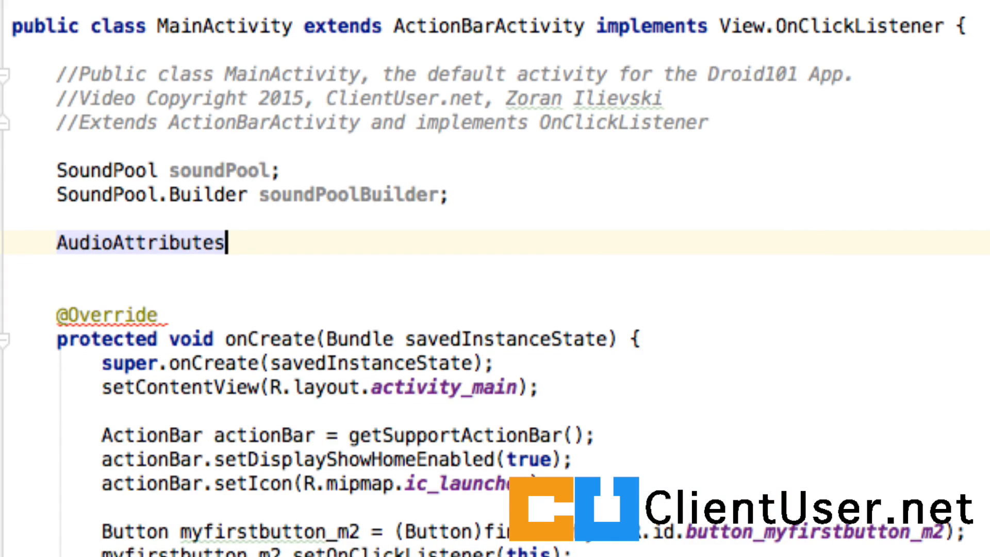
Declare AudioAttributes attributes and AudioAttributes.Builder attributesBuilder fields, completing the statement.
text(attributes;)
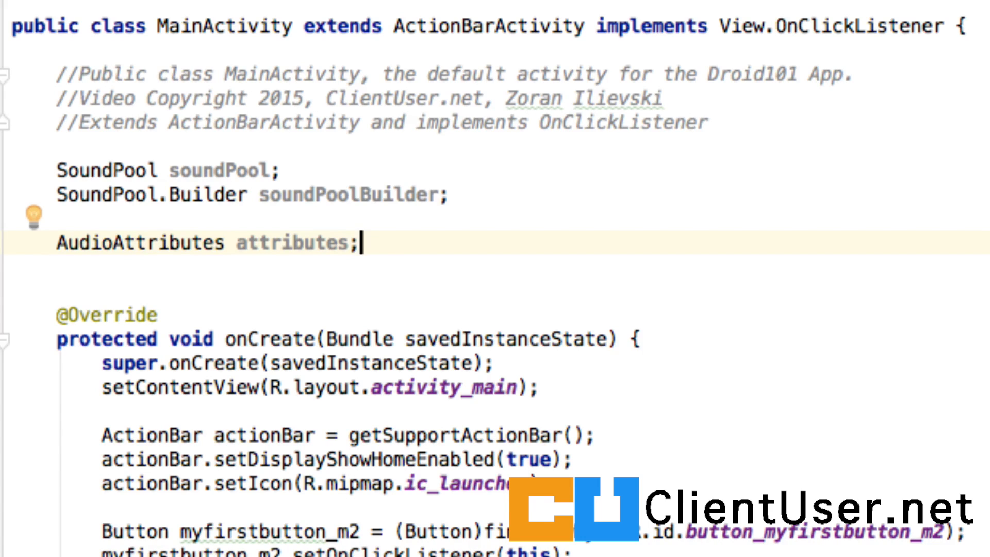
text(AudioAttributes.)
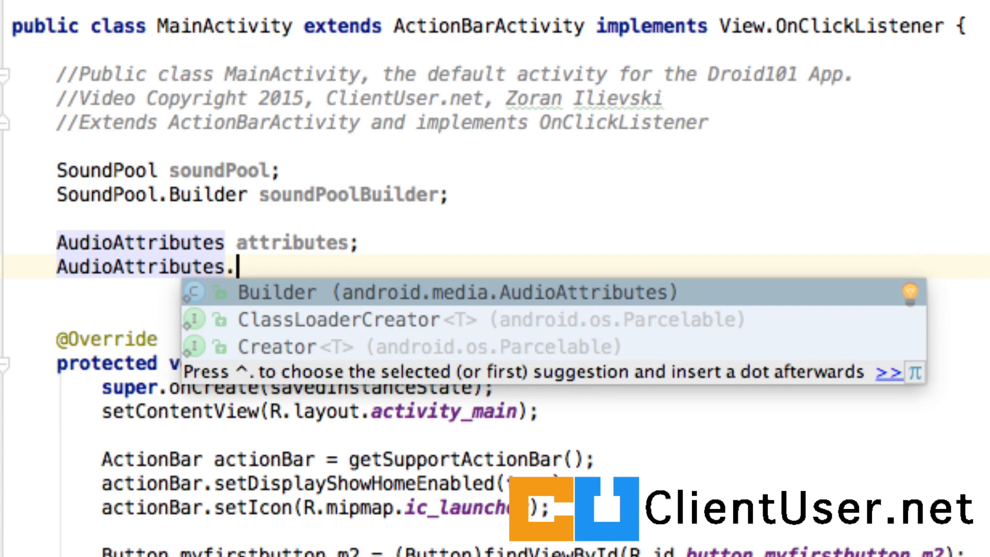
click(276, 290)
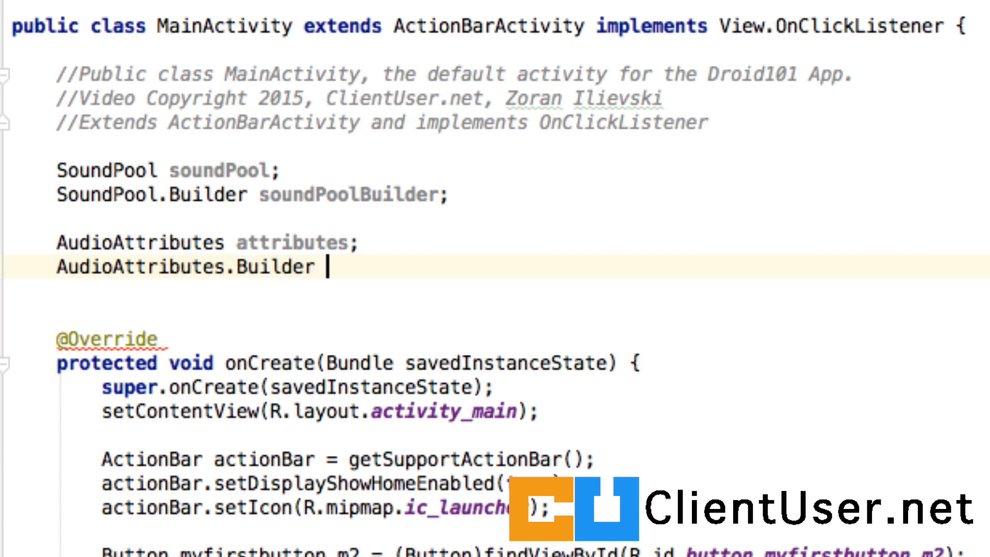
text(attributes)
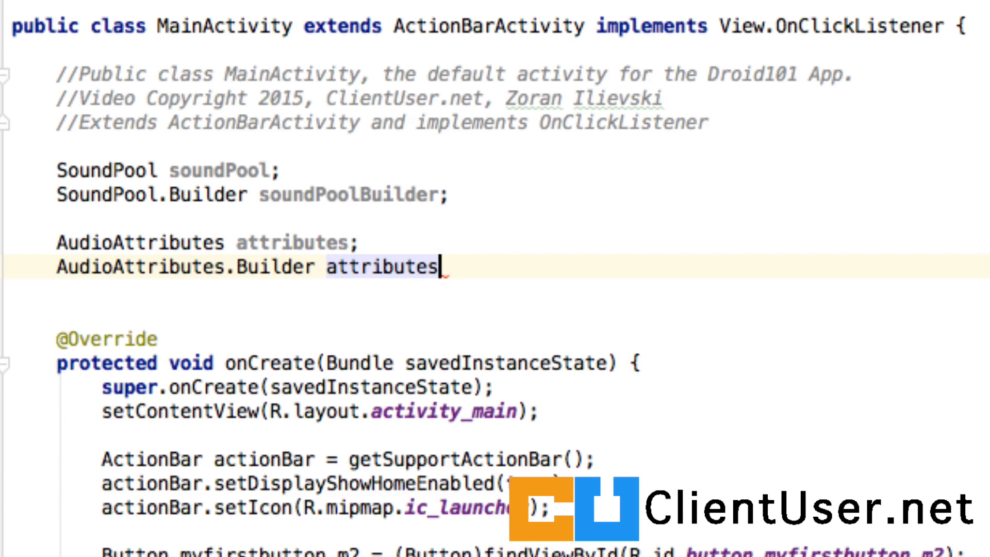
text(Builder)
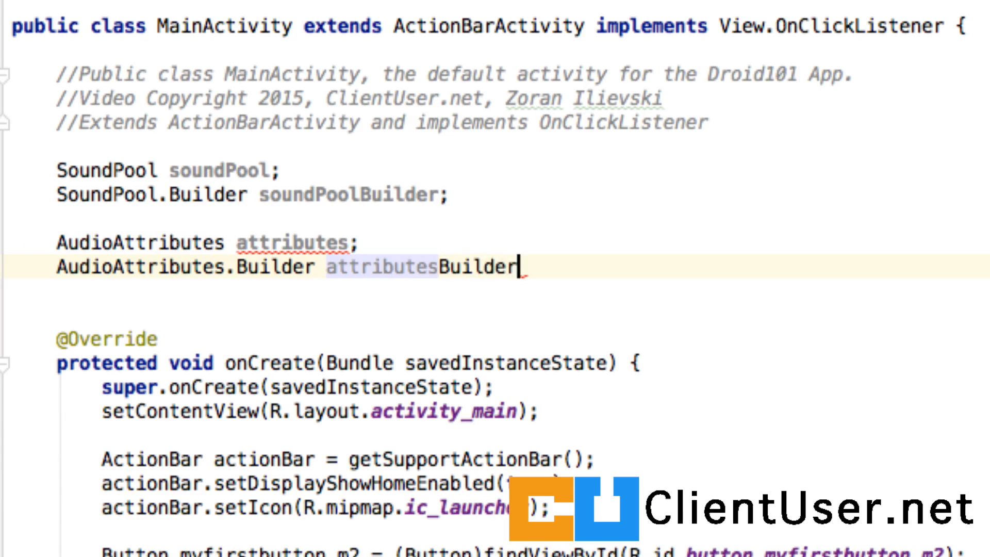
key(Enter)
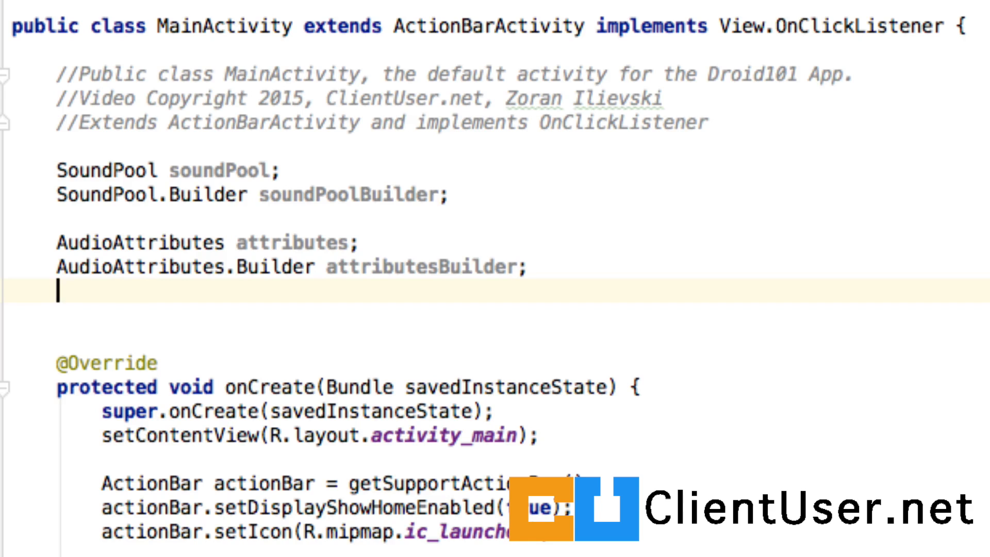
Type the field declaration 'int soundID_coin;' below the AudioAttributes fields.
text(i)
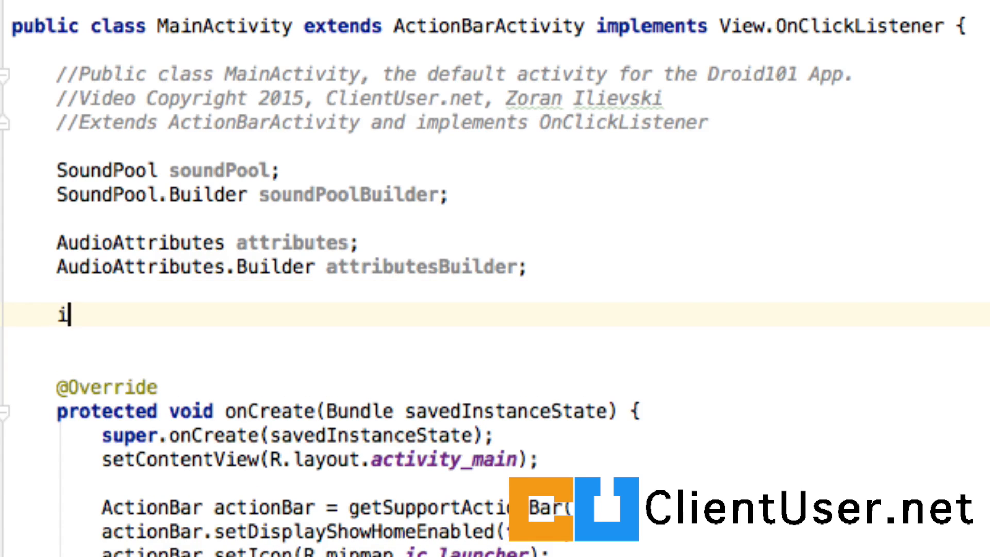
text(nt)
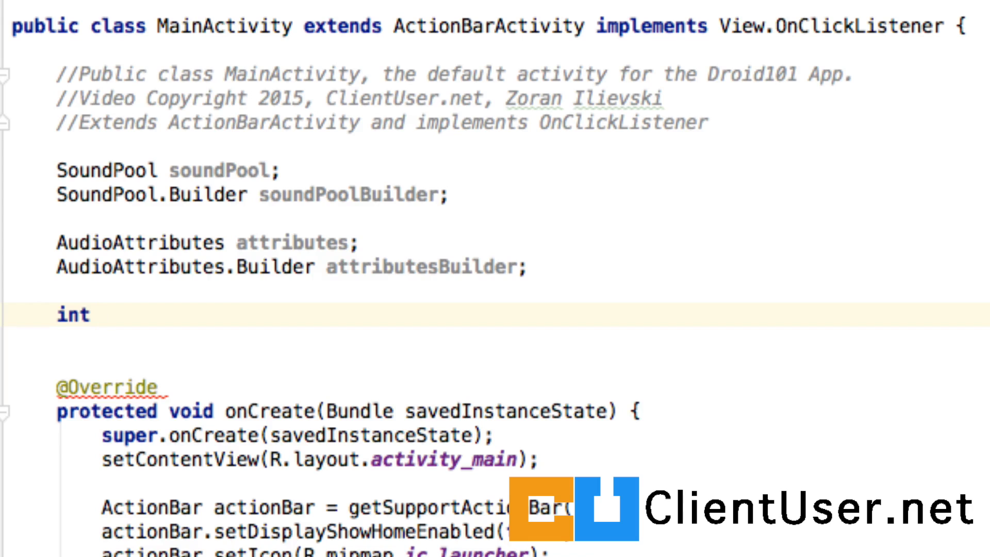
text(sou)
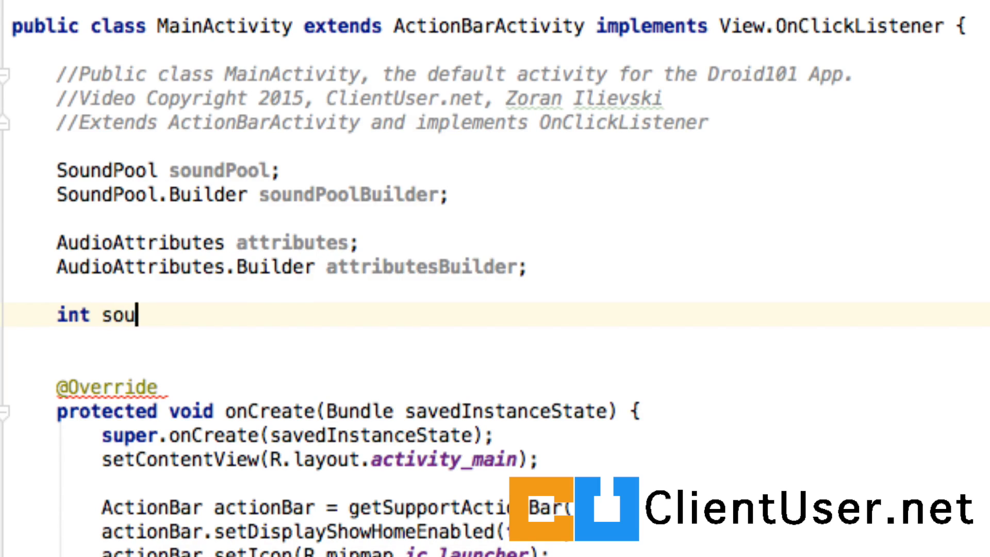
text(ndID_)
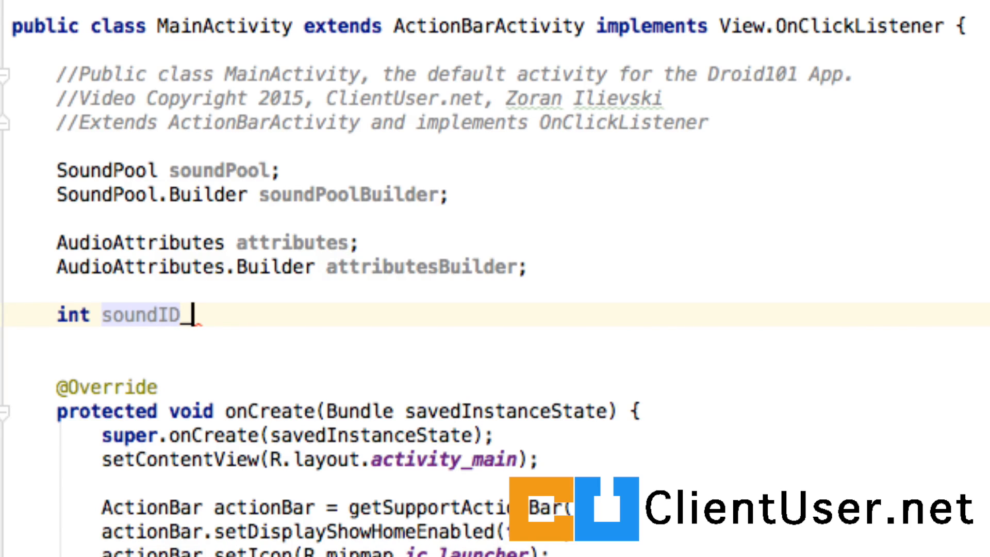
text(coin;)
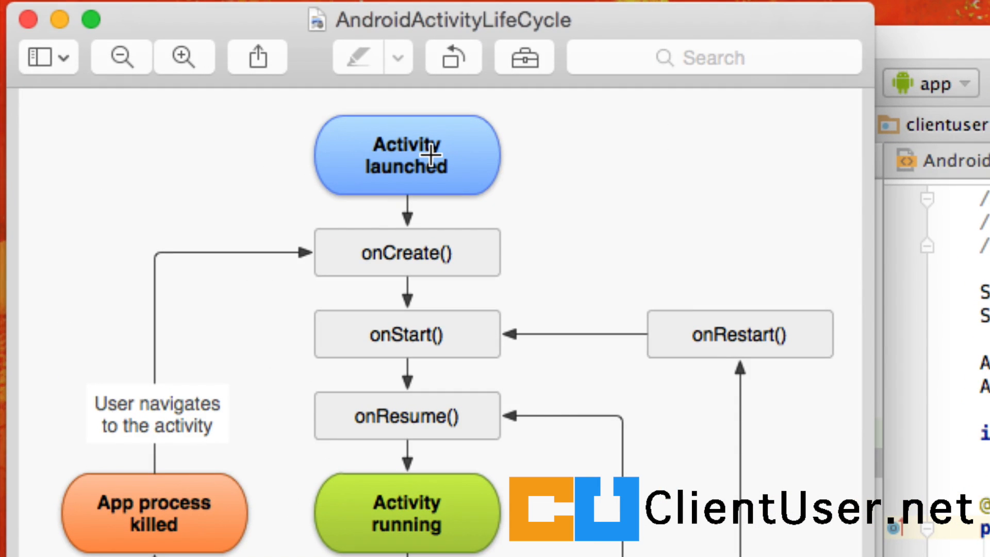
mouse_move(390, 222)
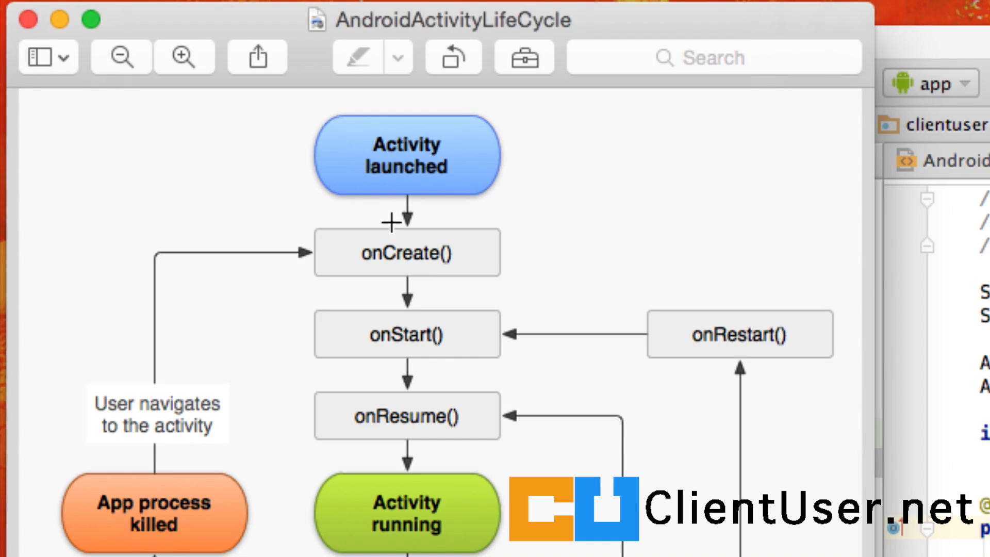
mouse_move(452, 251)
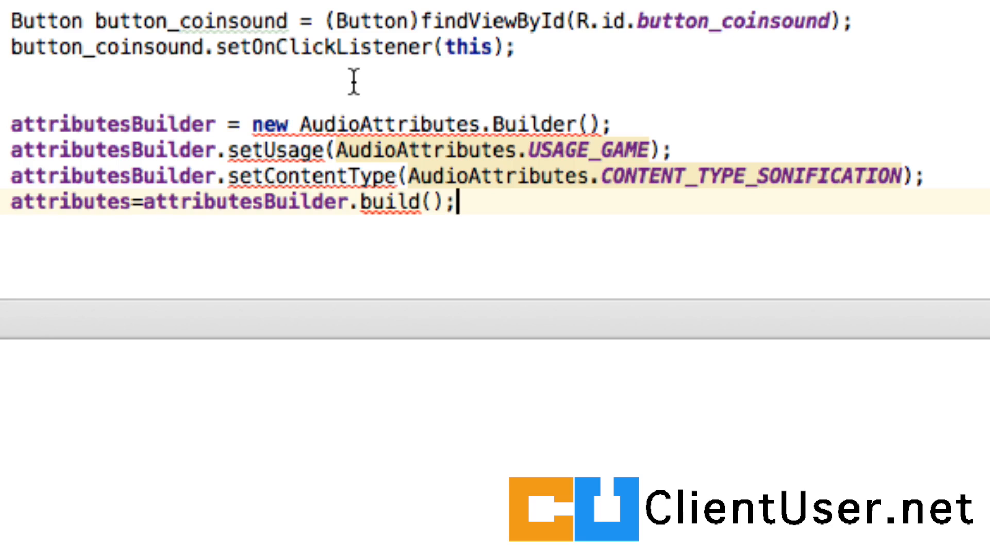
mouse_move(253, 126)
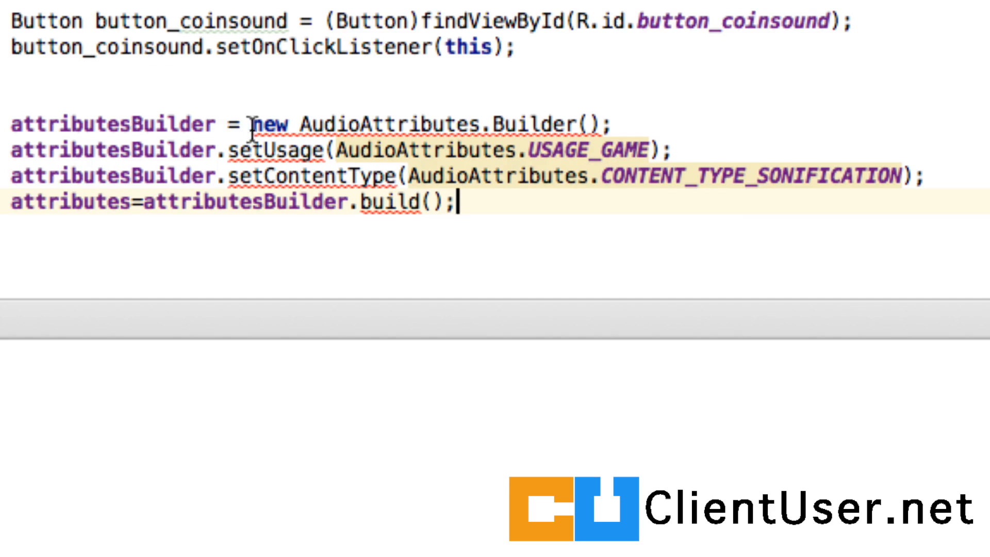
mouse_move(282, 124)
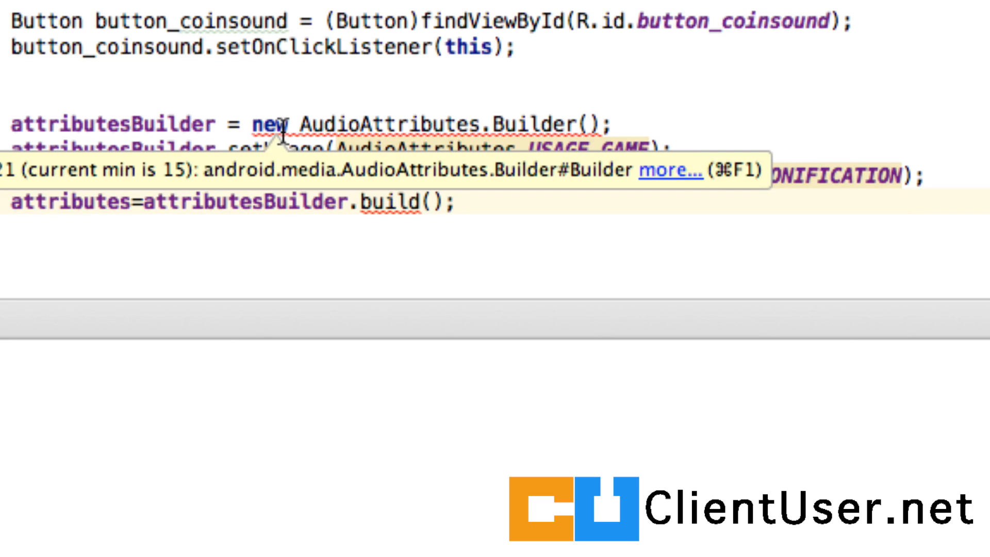
Build AudioAttributes with USAGE_GAME and CONTENT_TYPE_SONIFICATION into attributes, below the click listener.
click(454, 202)
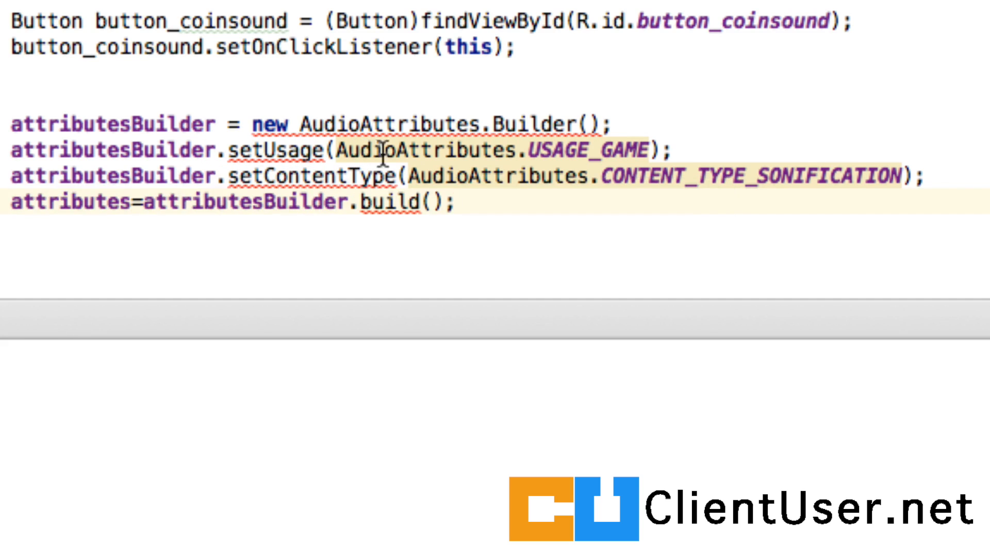
mouse_move(562, 148)
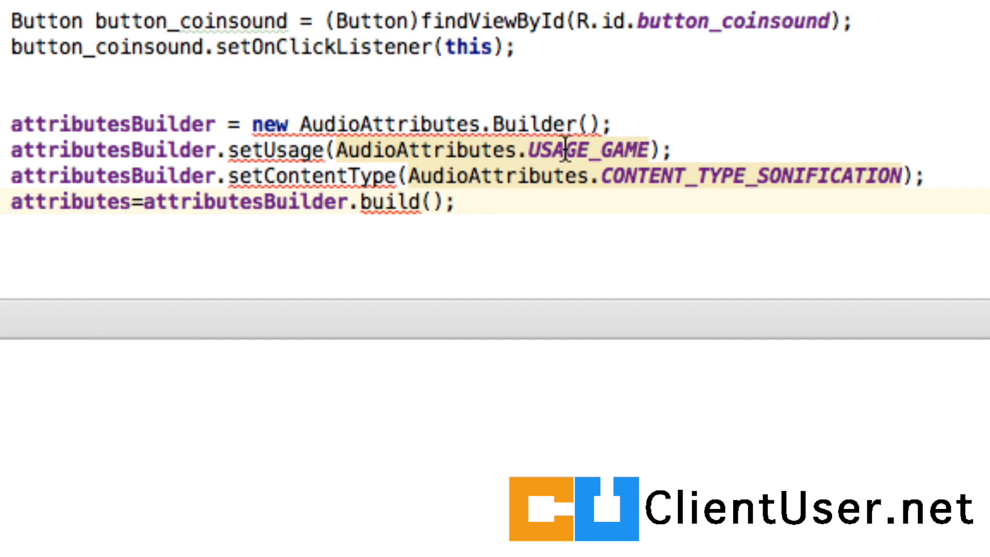
mouse_move(710, 278)
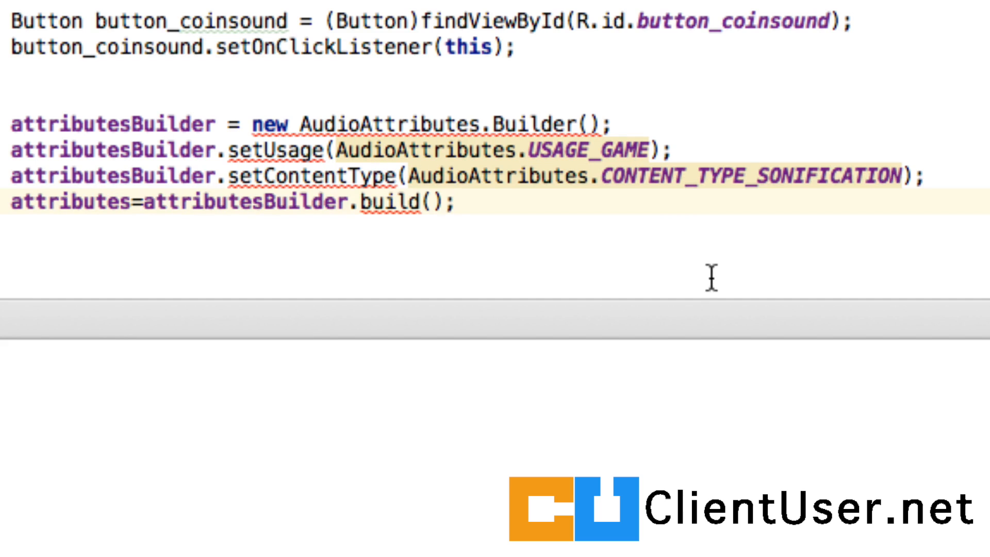
click(919, 177)
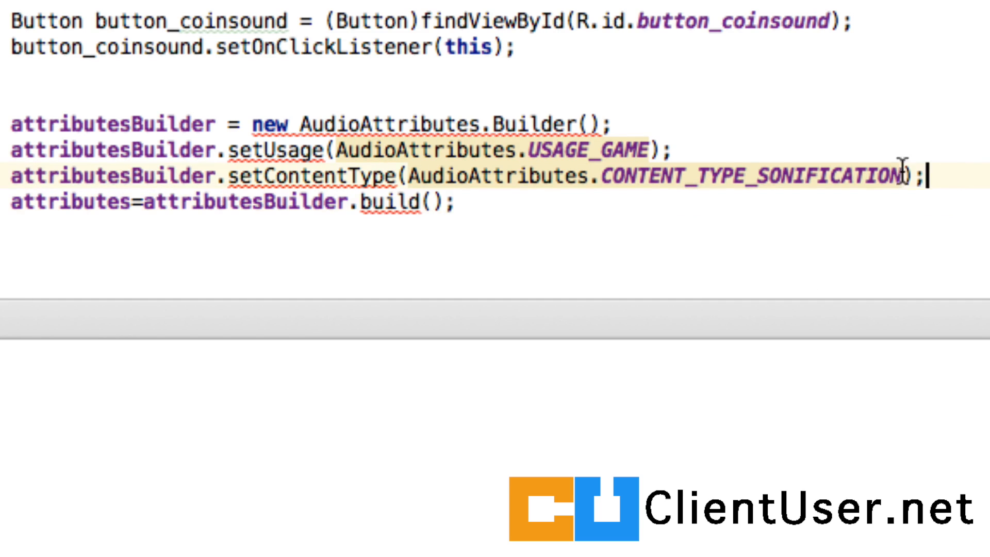
click(144, 201)
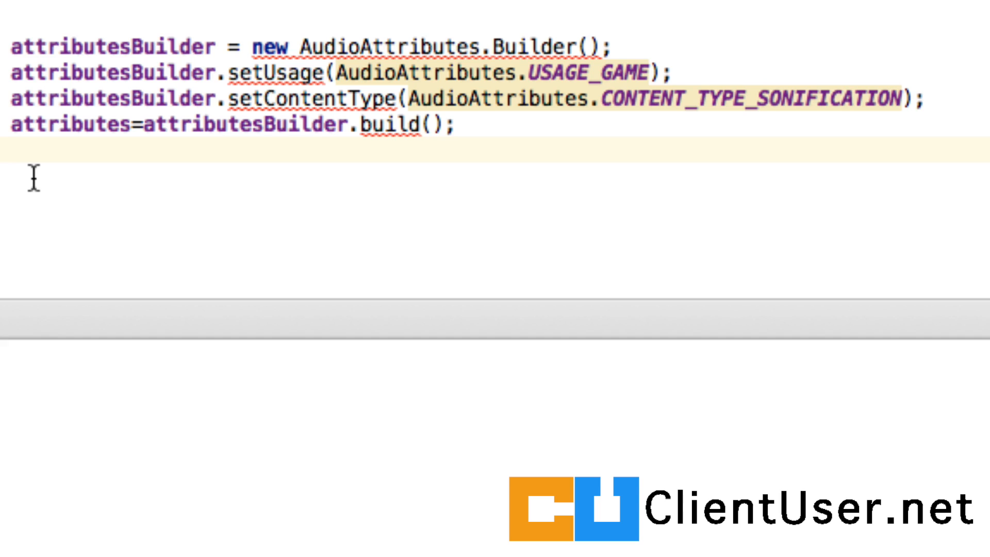
Create a SoundPool.Builder, give it the attributes, and build soundPool from it.
text(soundPoolBuilder = new SoundPool.Builder();)
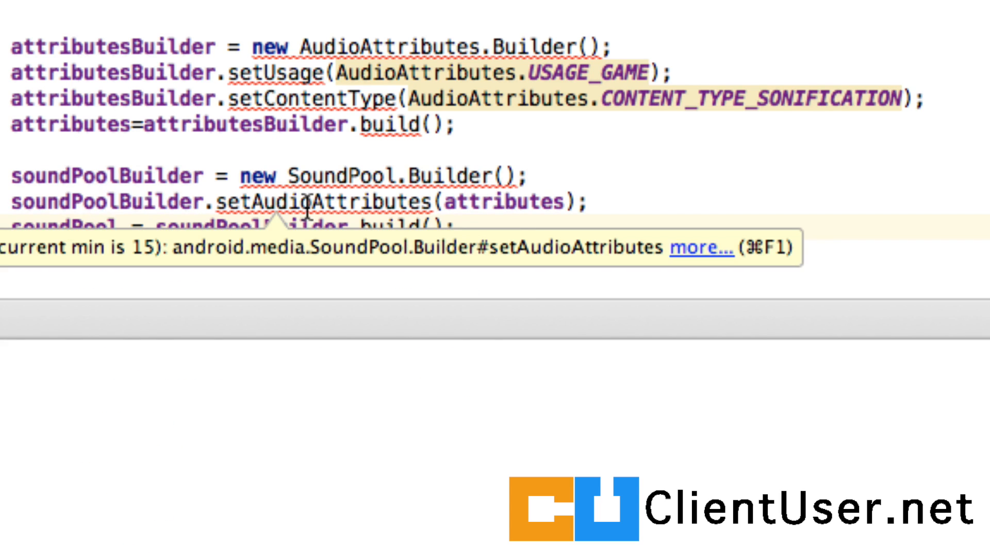
click(379, 175)
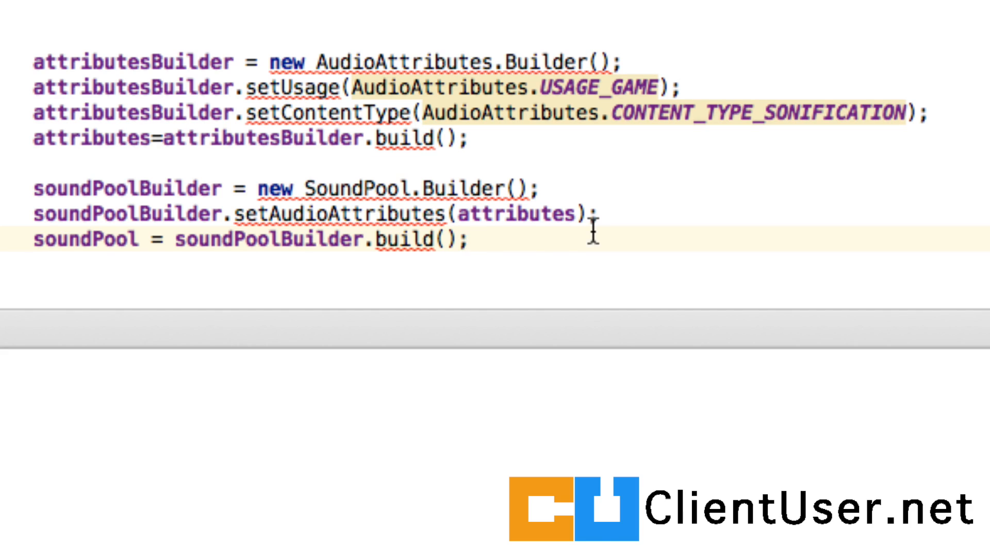
click(471, 238)
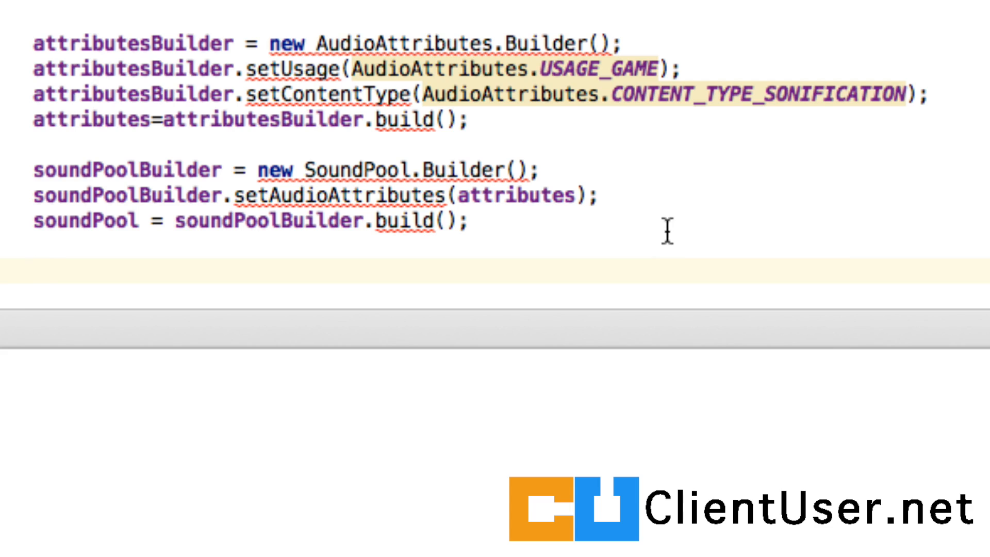
Begin the soundID_coin = soundPool assignment in onCreate.
text(soundID_coin)
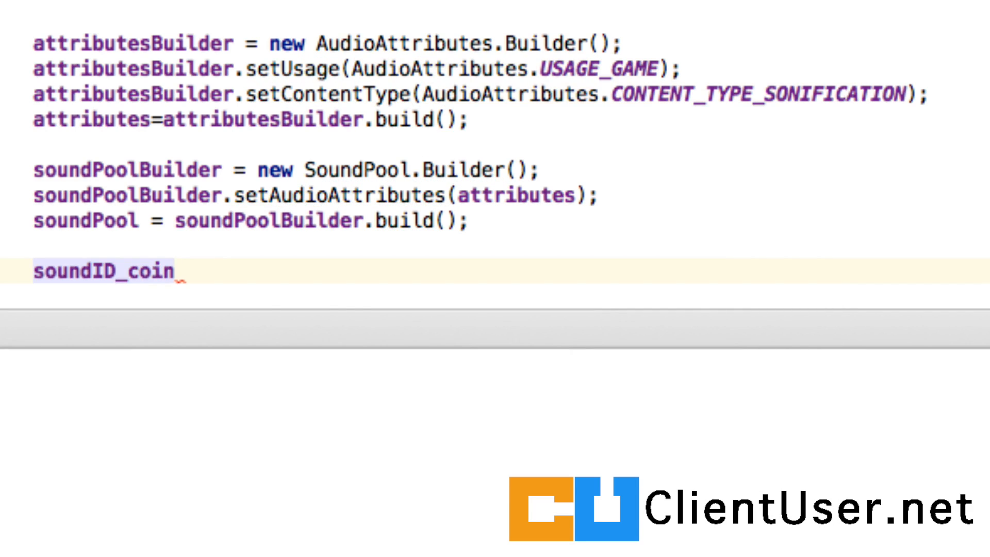
text(=)
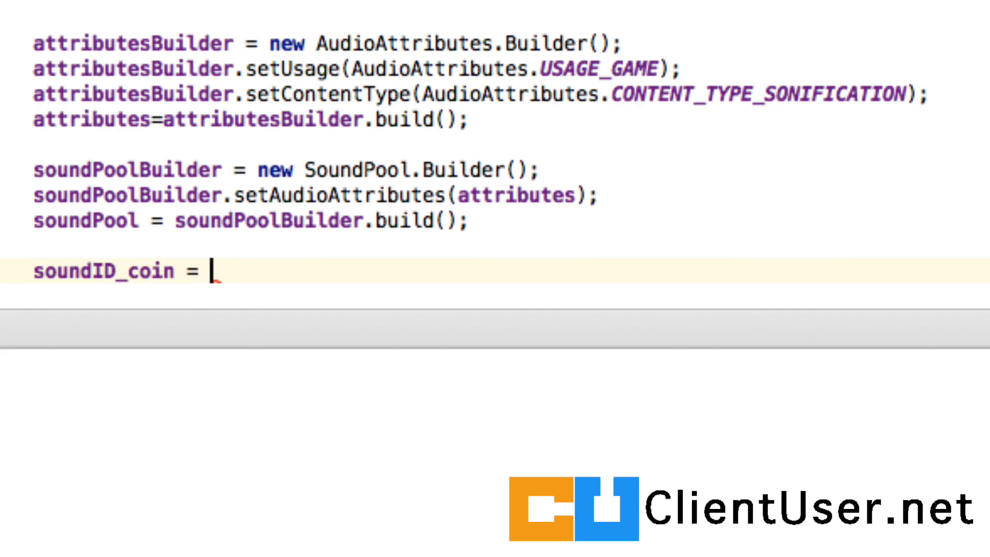
text(so)
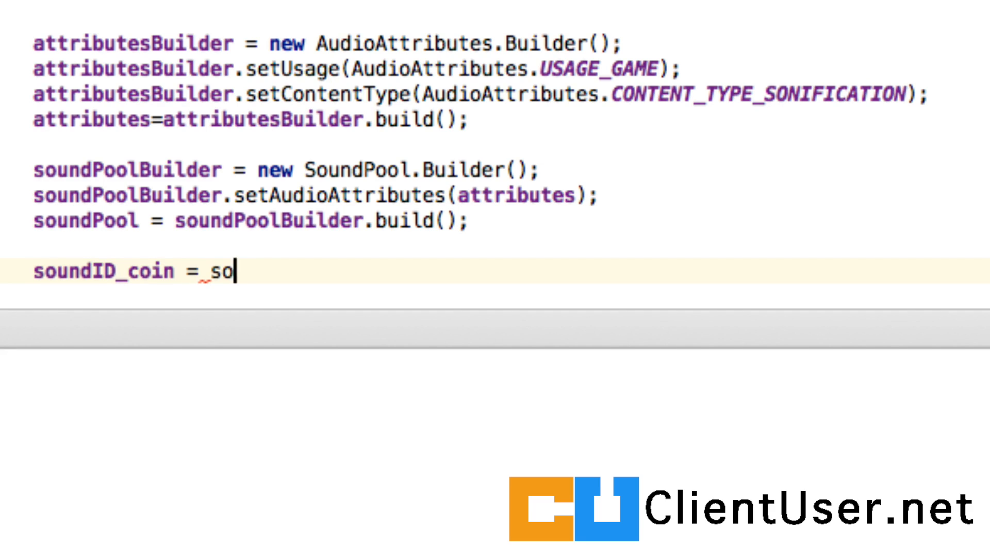
text(undP)
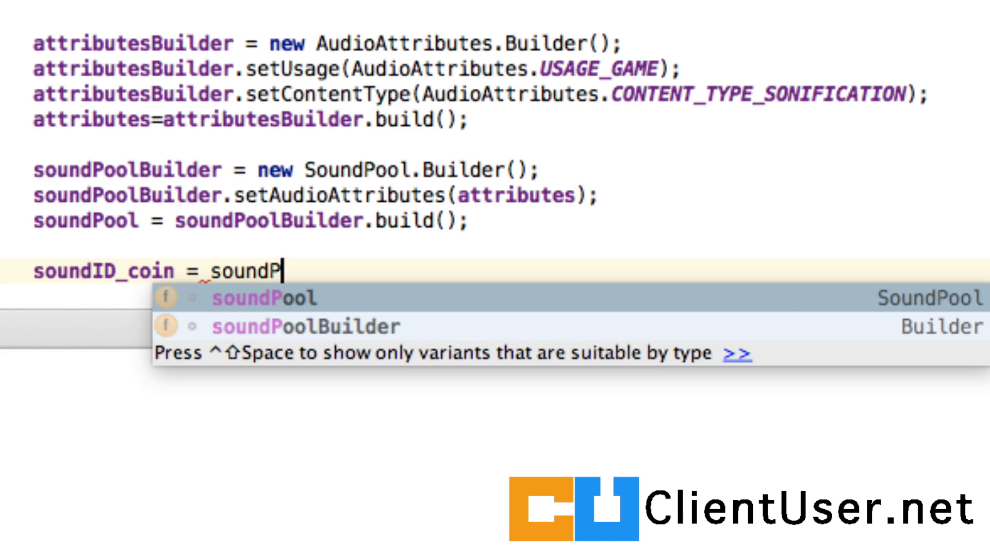
click(263, 297)
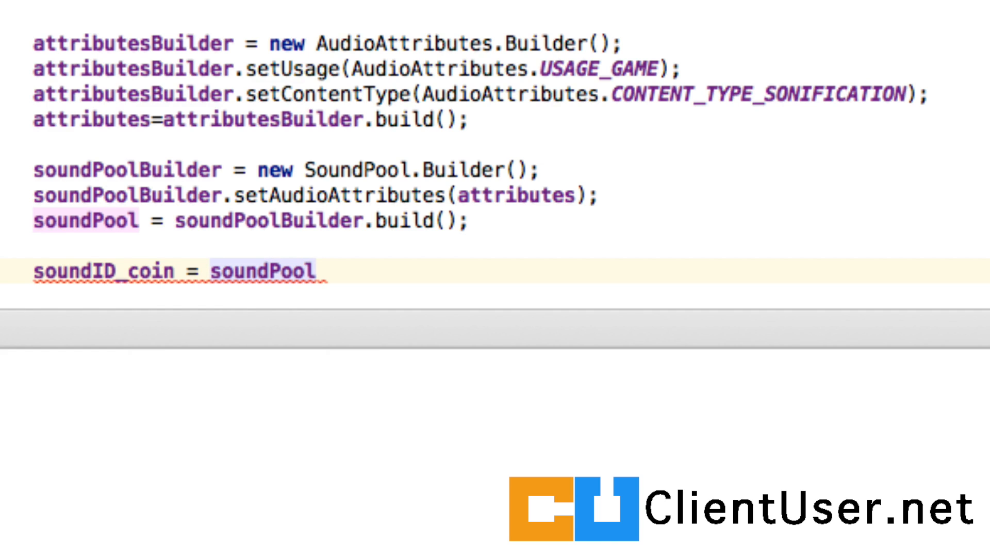
Complete the call as .load(this, R.raw.gamecoin, 1).
text(.load())
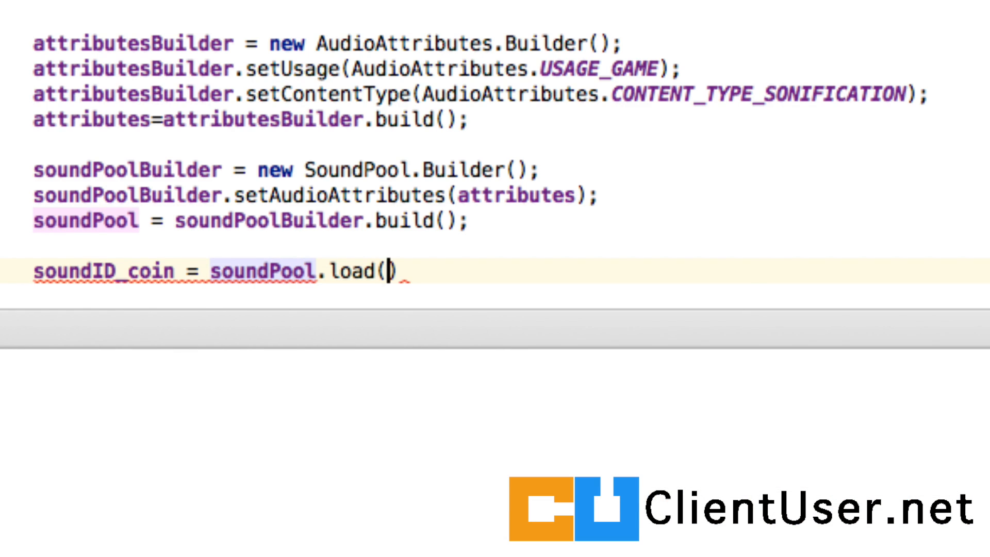
text(this)
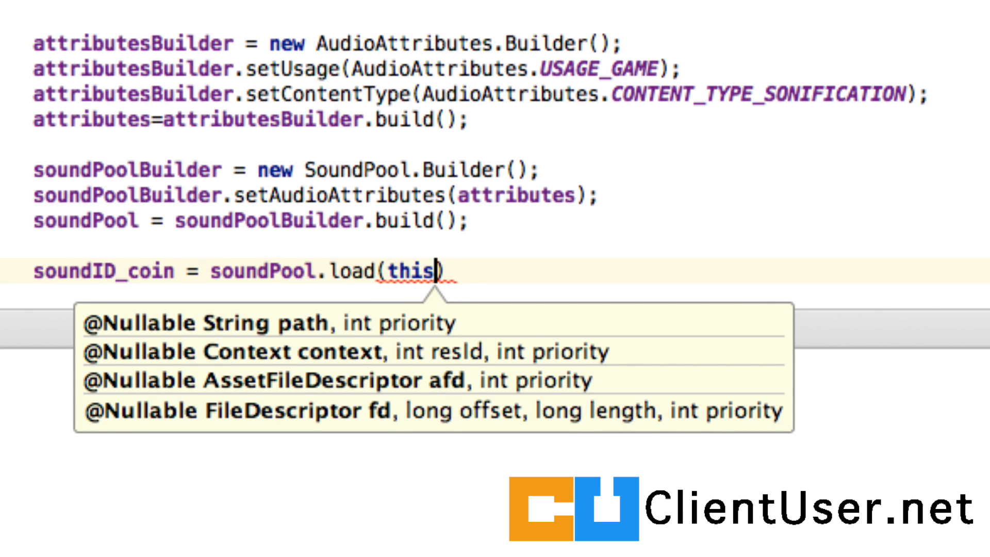
text(,)
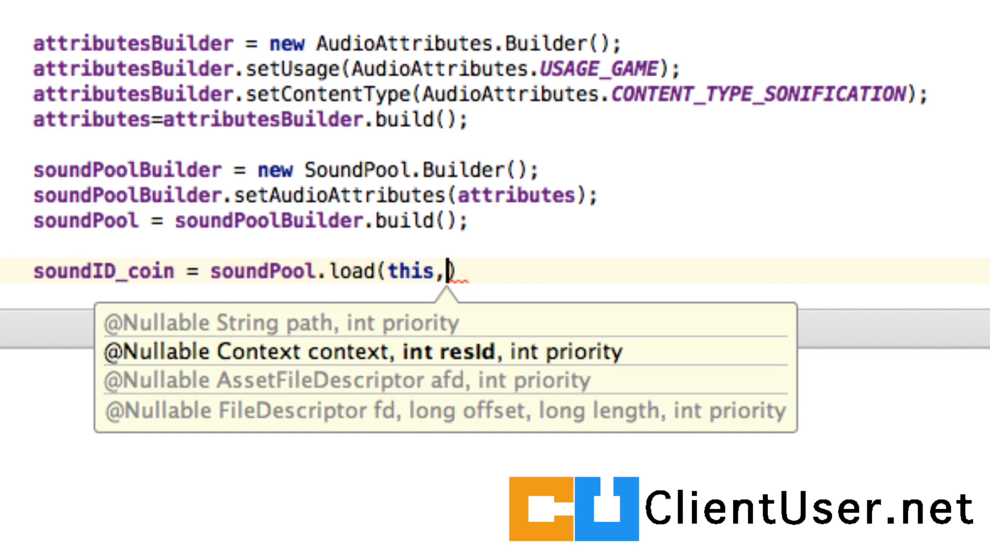
text(R)
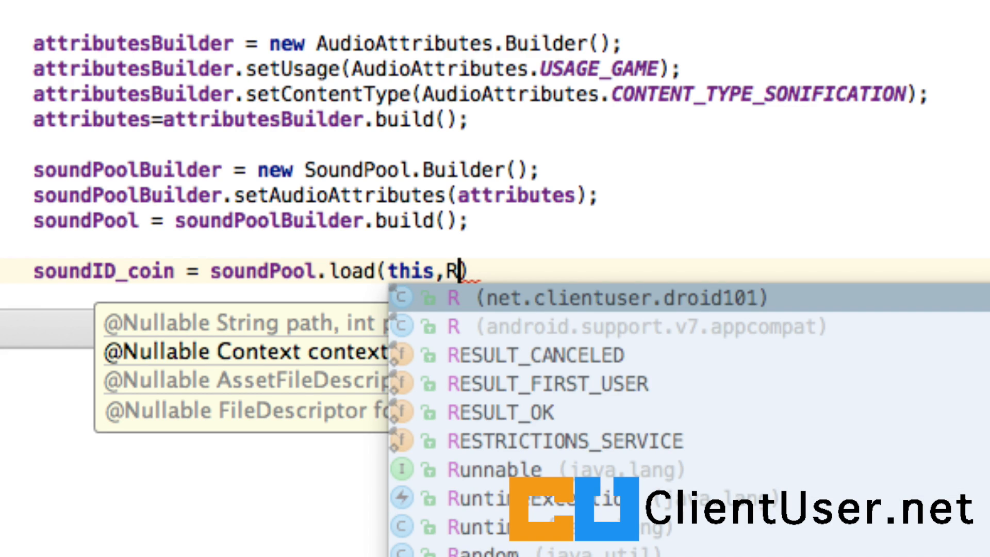
text(.raw)
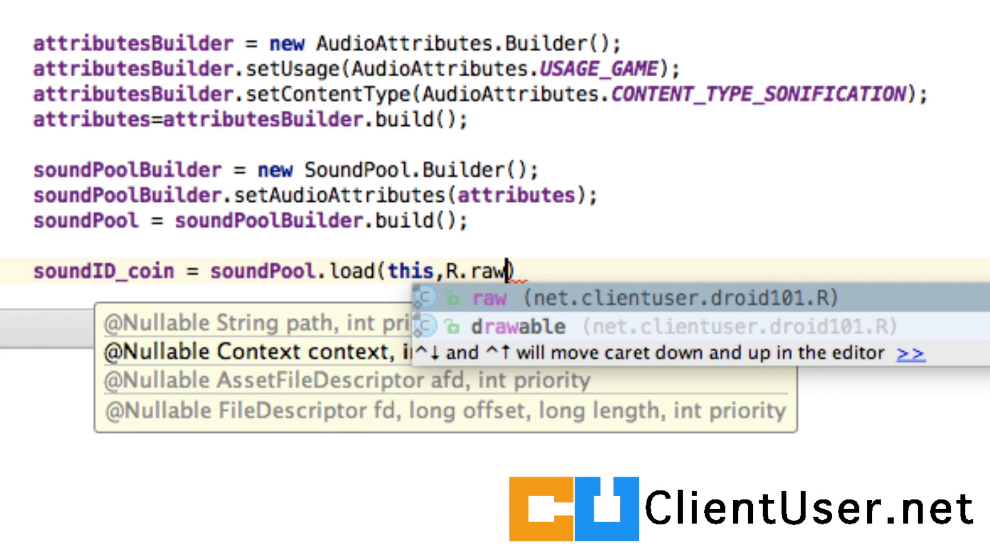
text(.)
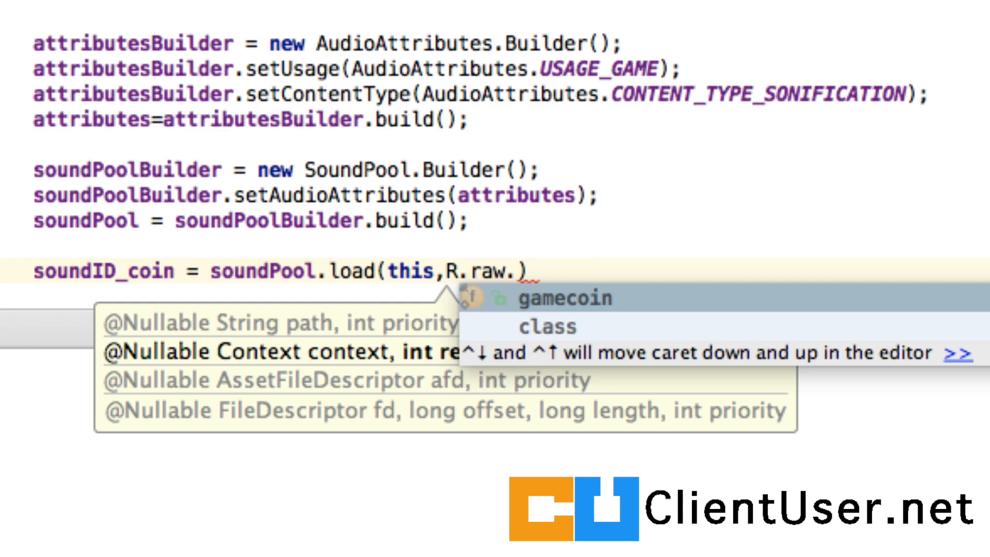
click(563, 297)
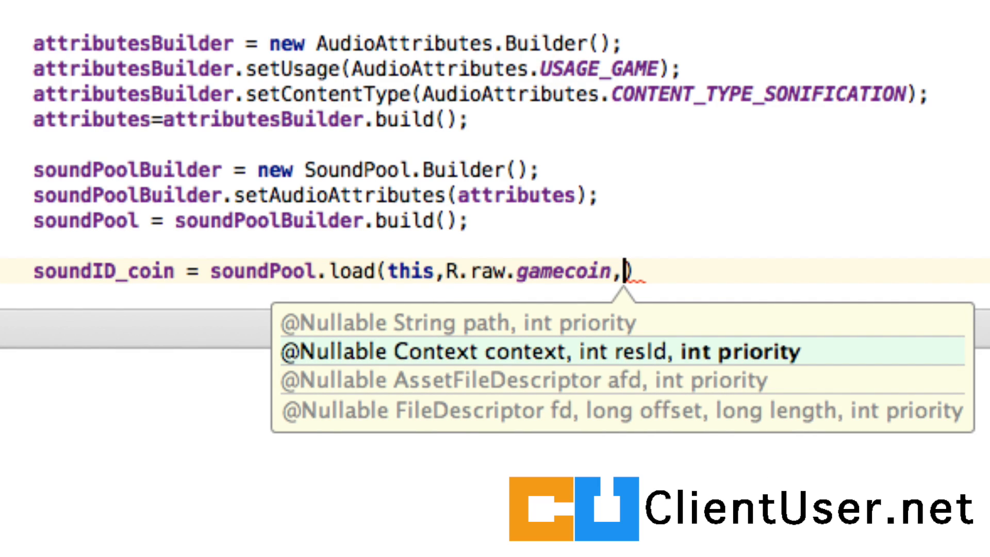
text(1))
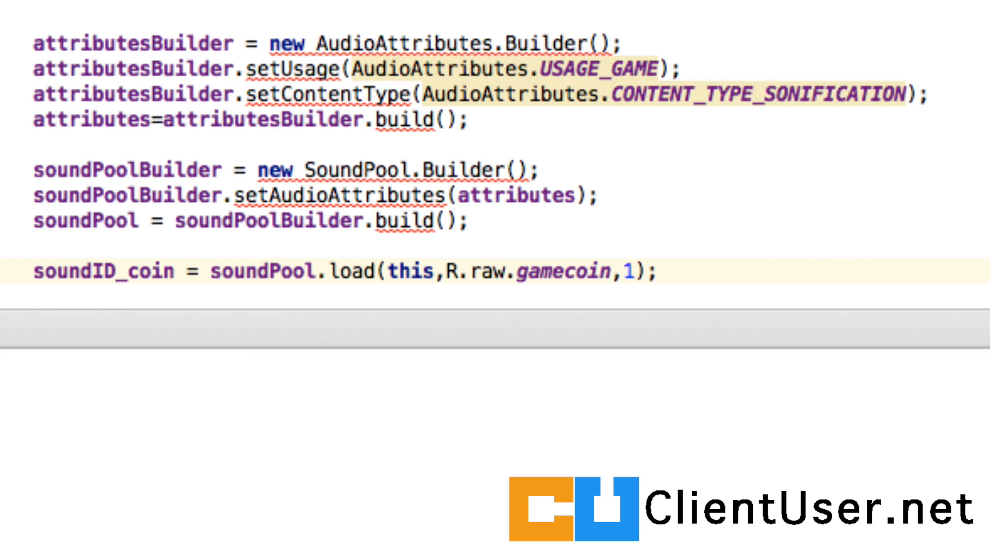
click(659, 272)
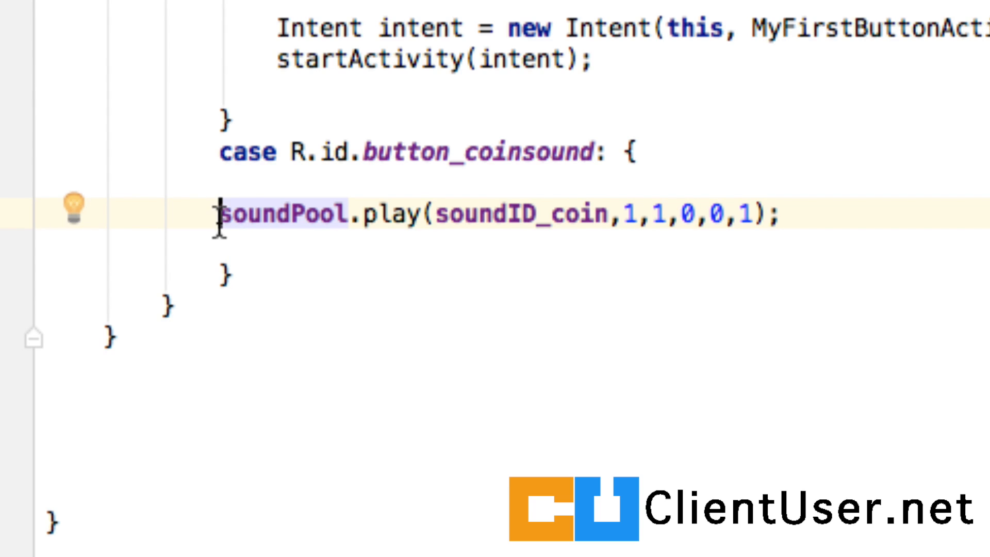
Select play in the coin case's soundPool.play call to look up its documentation.
double_click(284, 213)
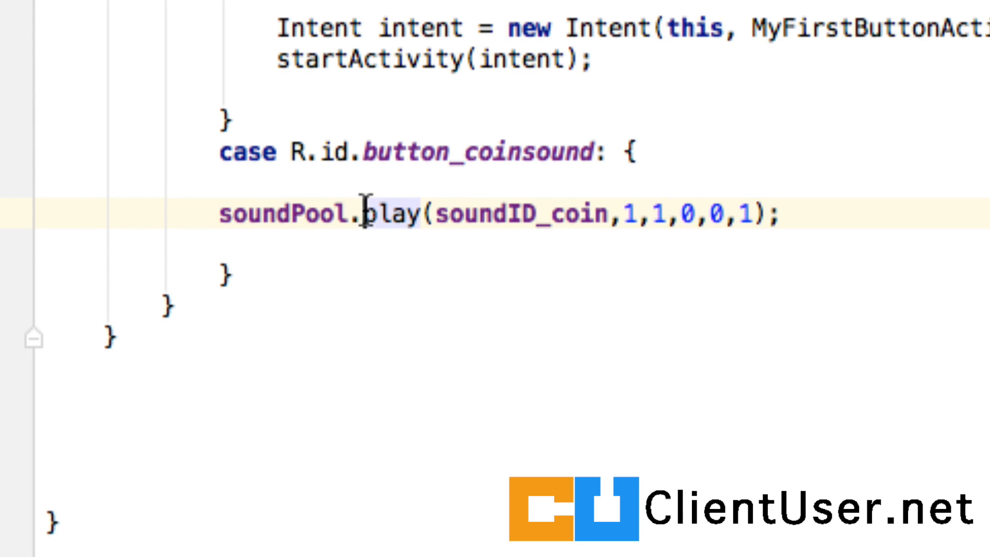
mouse_move(427, 213)
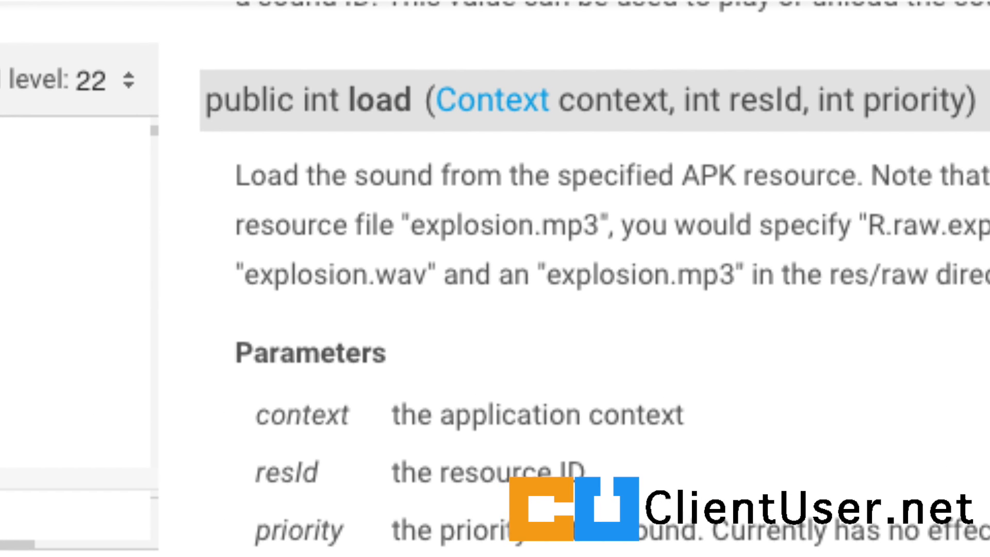
Read the play() volume, priority, loop and rate parameter descriptions.
scroll(down, 3)
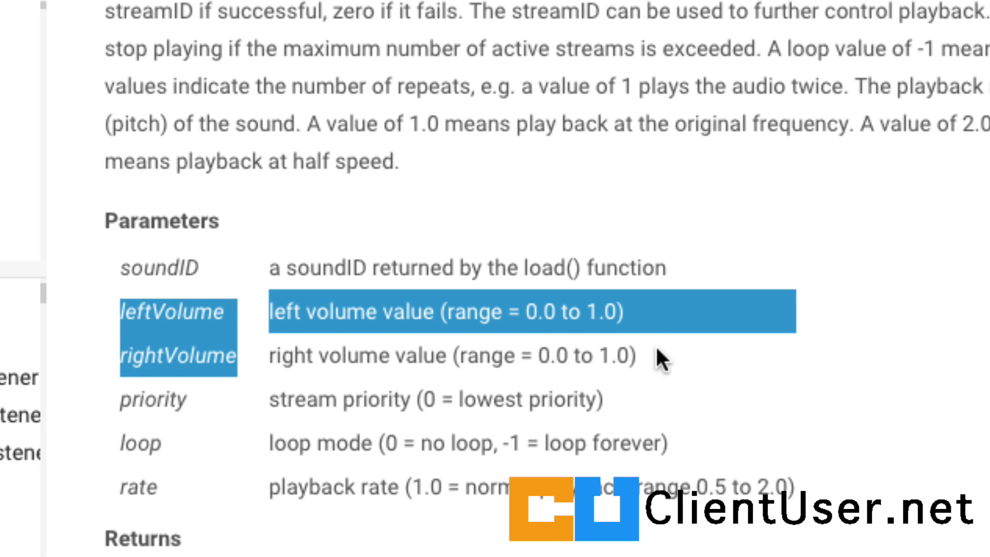
click(501, 386)
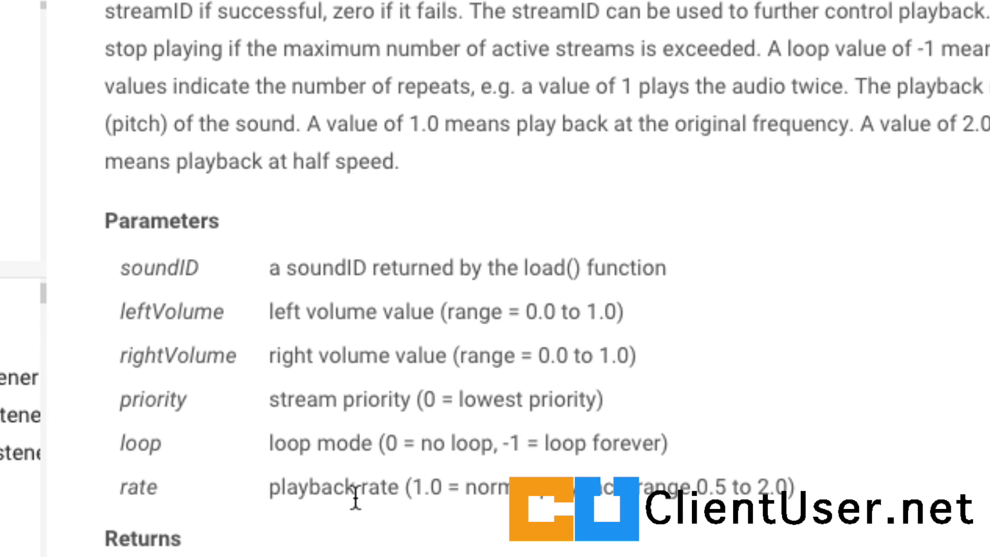
double_click(426, 486)
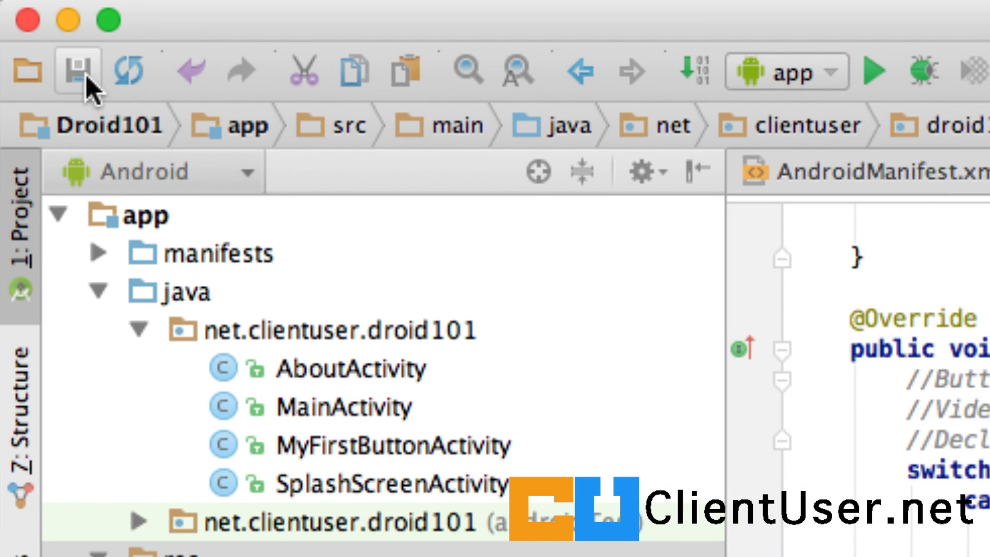
Save all project files with Save All.
click(871, 71)
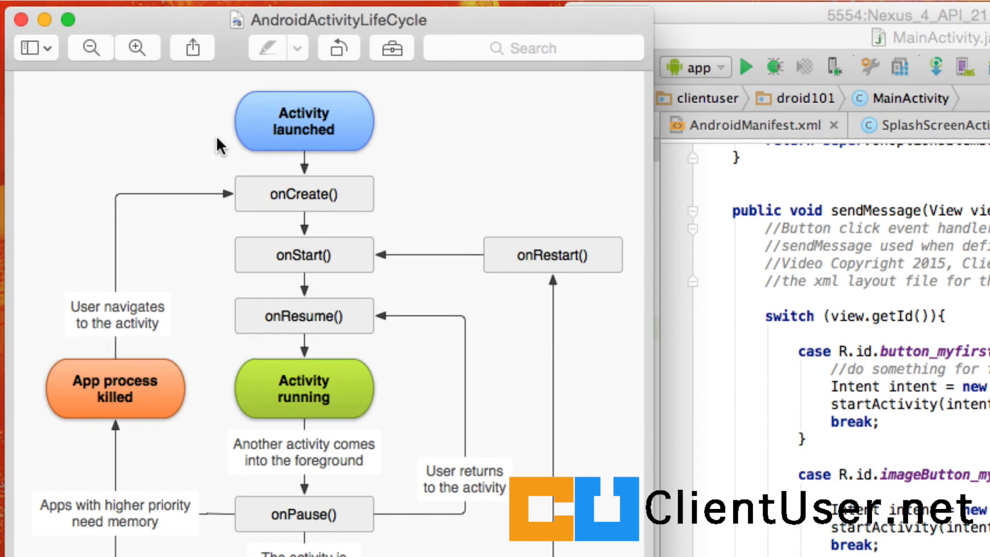
Scroll the lifecycle diagram down to the onPause, onStop and onDestroy stages.
scroll(down, 3)
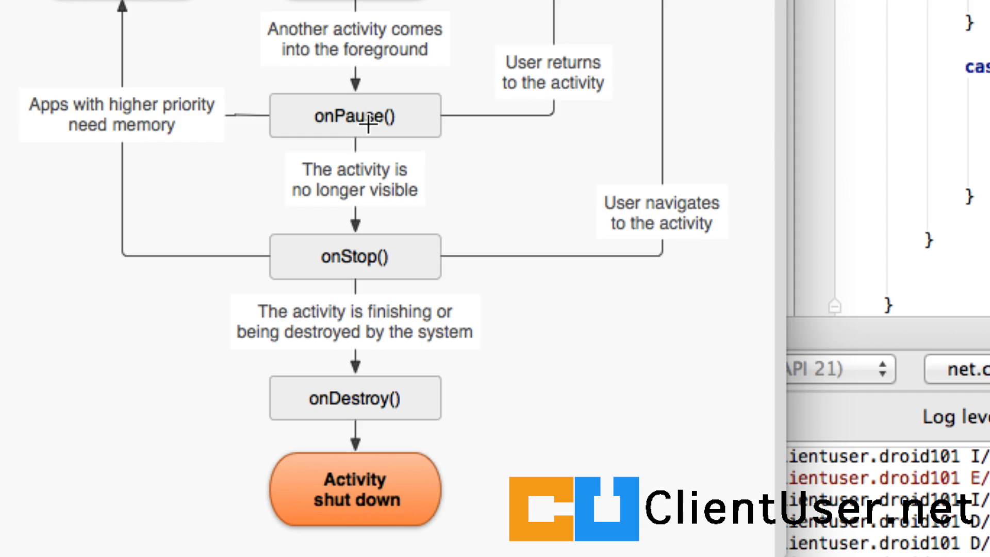
mouse_move(362, 118)
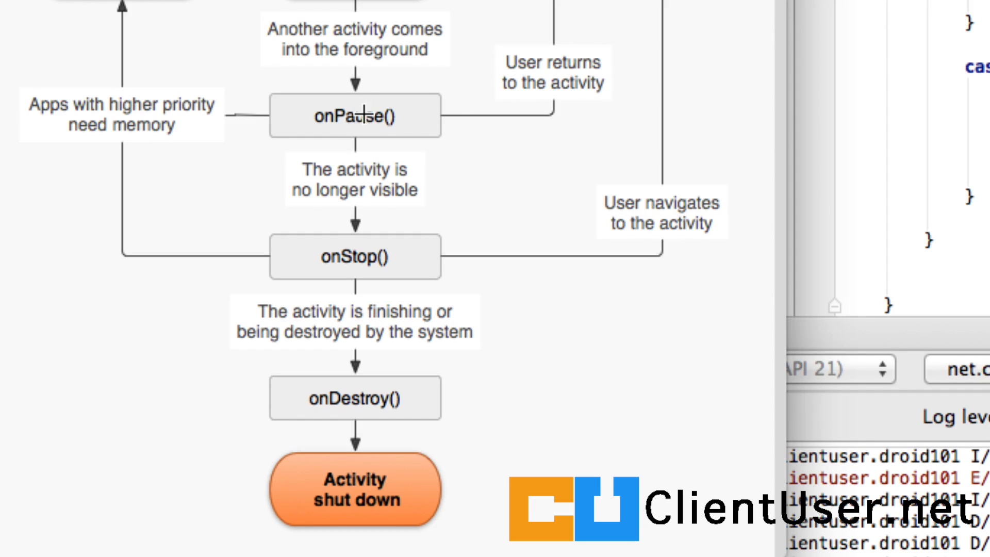
mouse_move(366, 225)
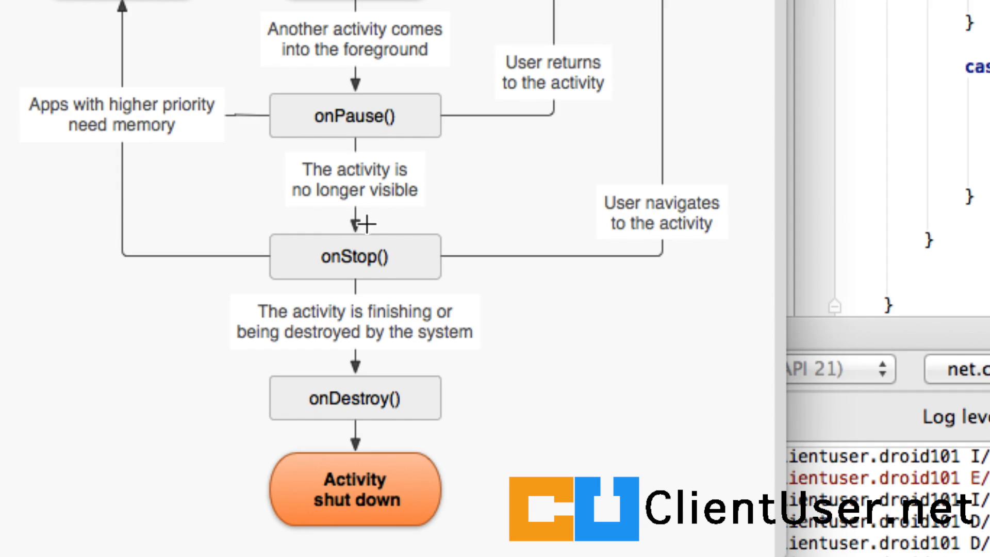
mouse_move(354, 470)
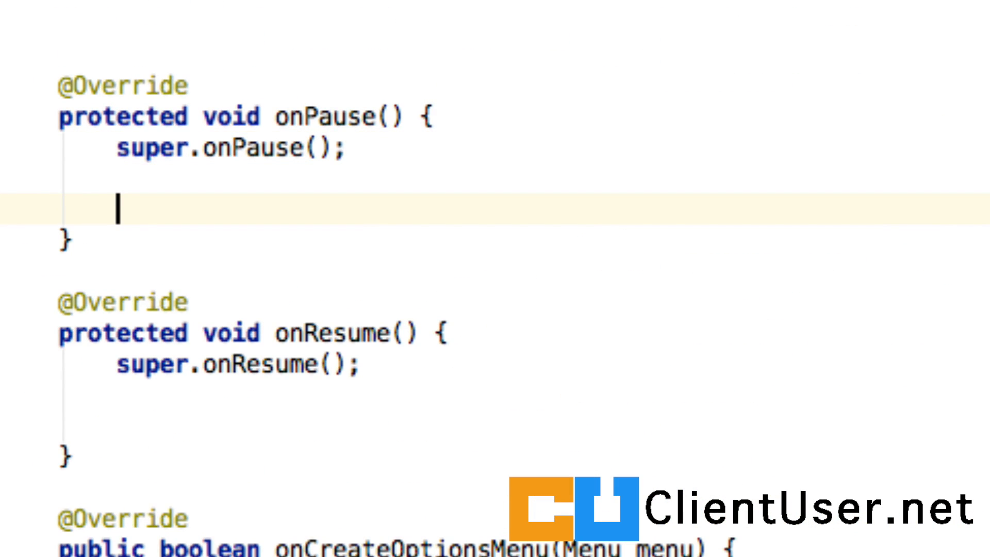
Type soundPool. in onPause to list methods such as release().
text(soundPool)
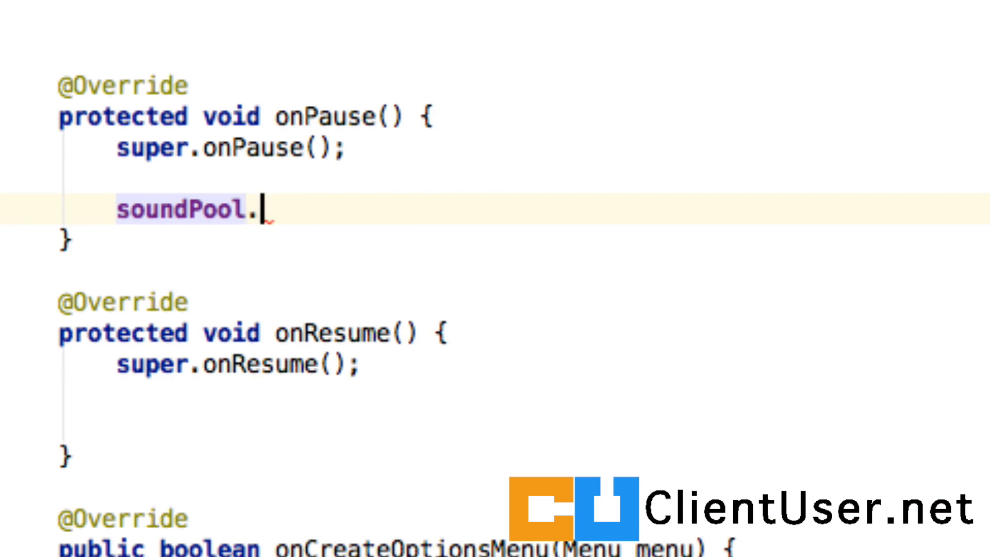
text(.)
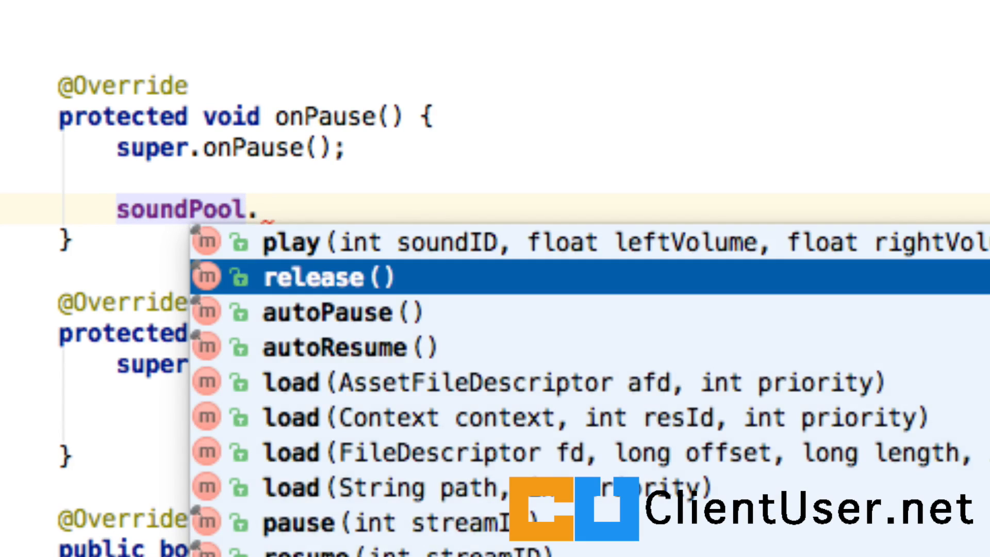